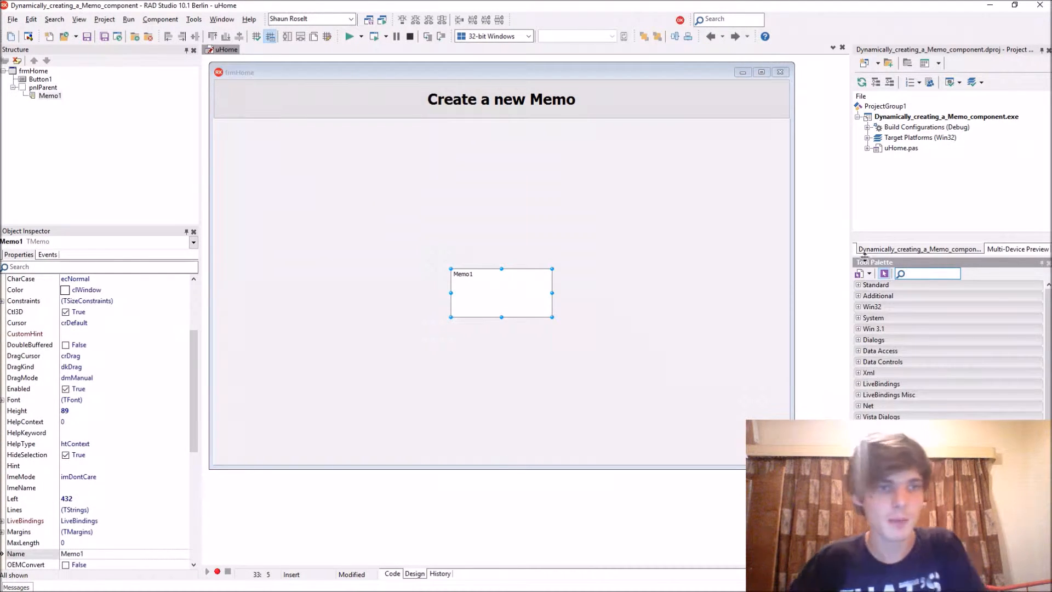
Move Memo1 left on frmHome and stretch it into a much larger box.
drag(501, 293, 391, 248)
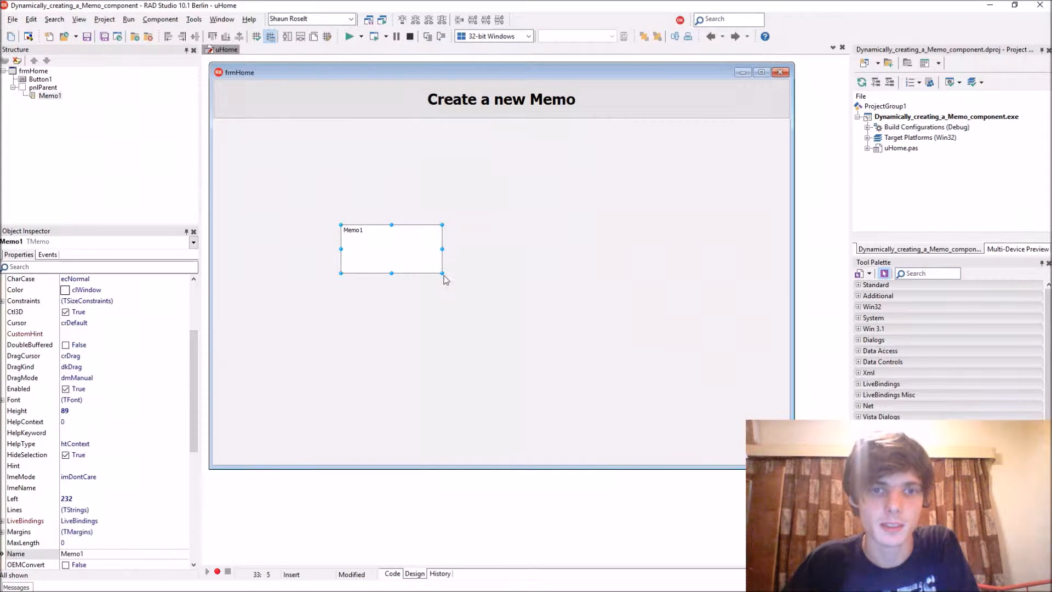
drag(442, 273, 582, 343)
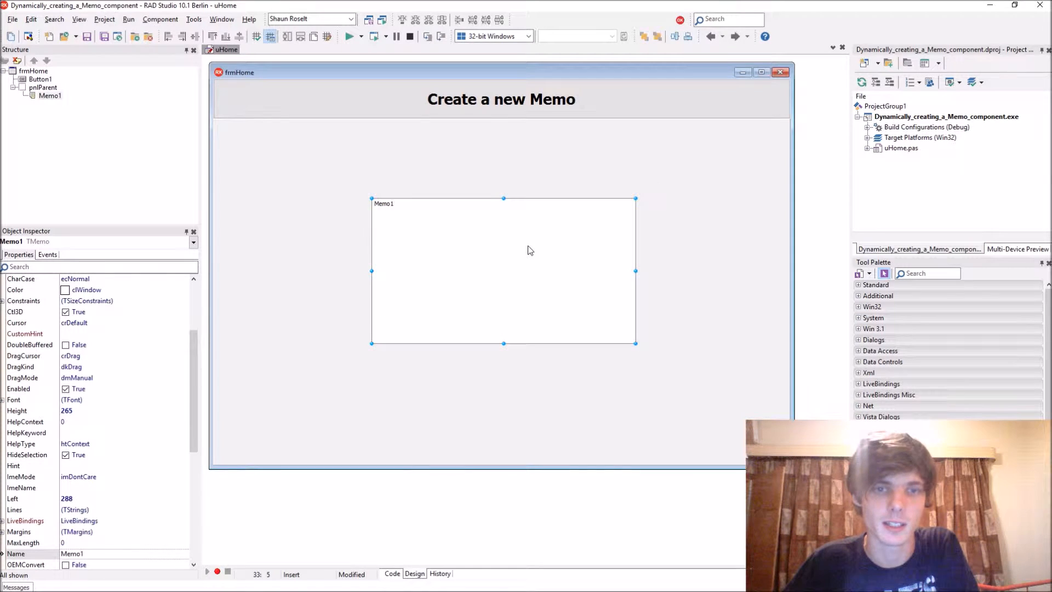
mouse_move(388, 201)
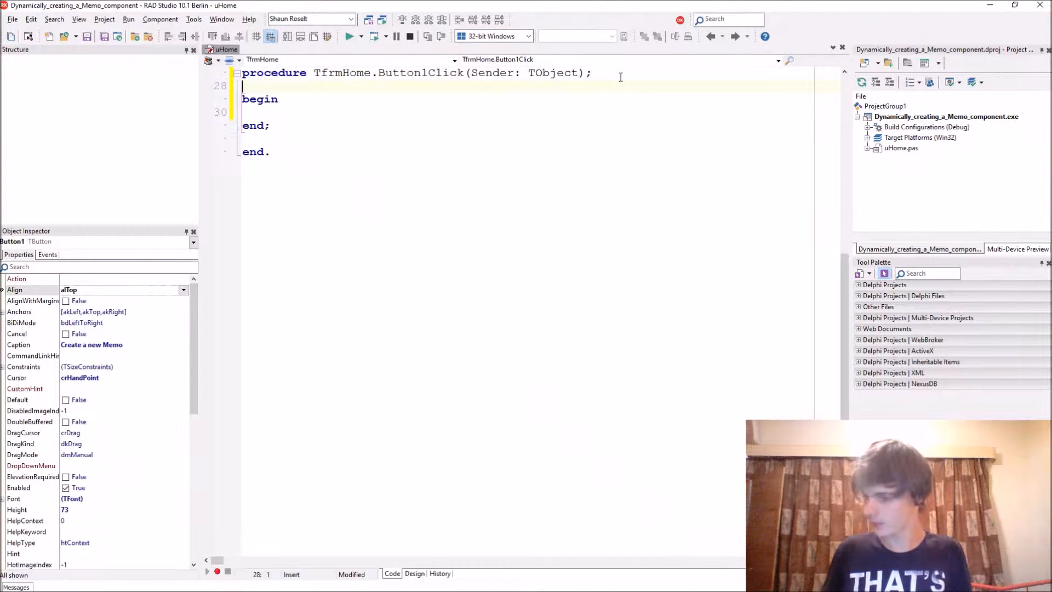
Add a var section declaring dynMemo: TMemo in Button1Click.
text(var)
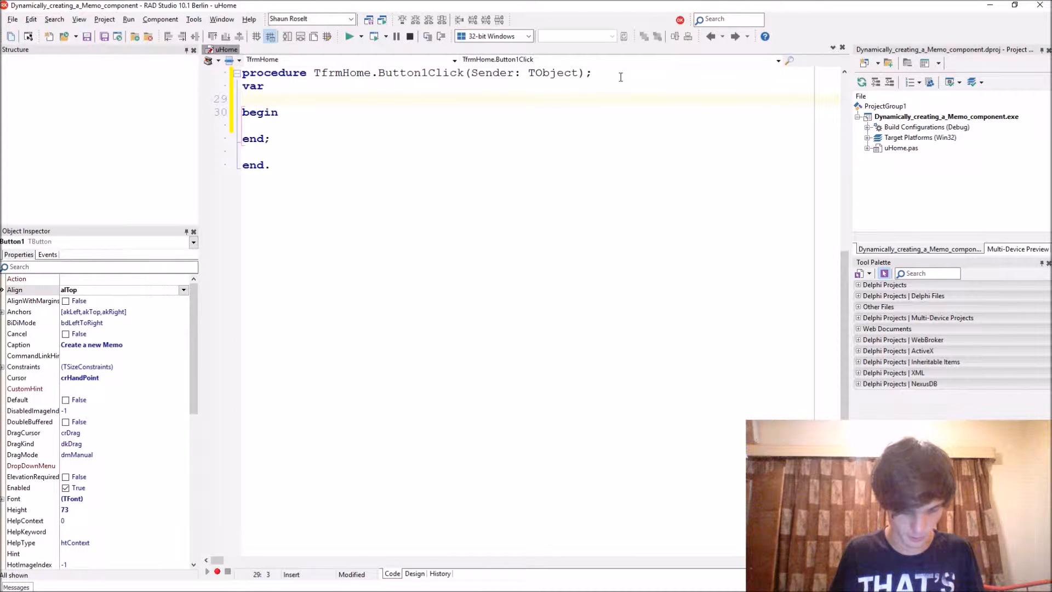
text(dynMem)
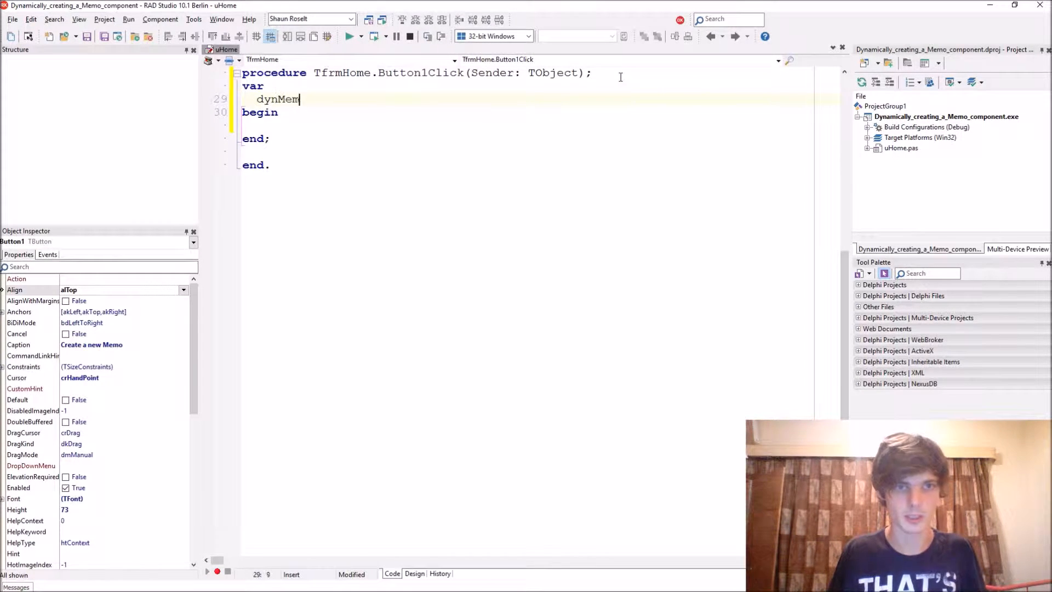
text(o: TMe)
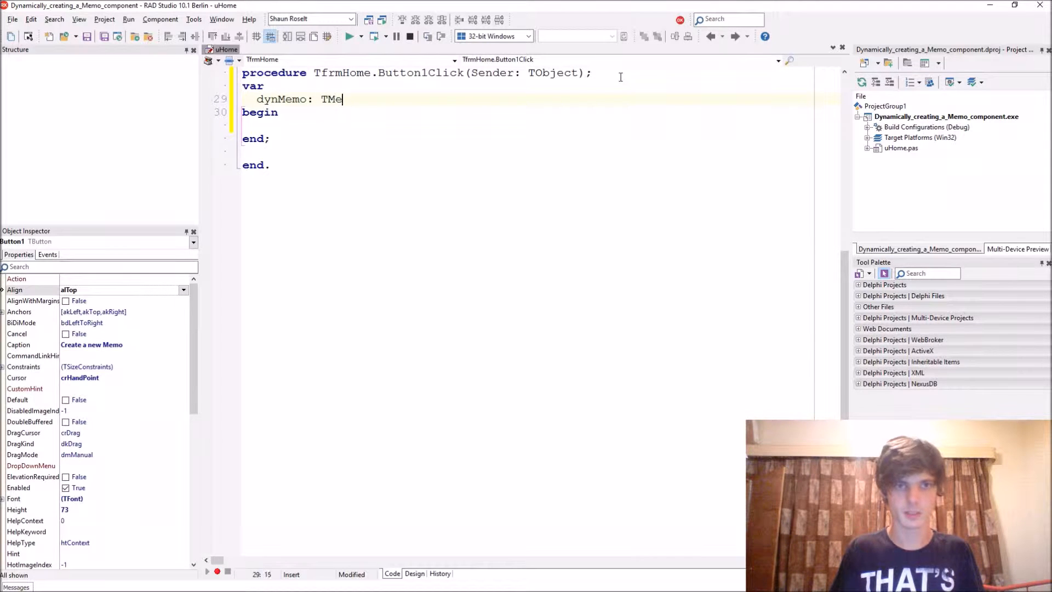
text(mo;)
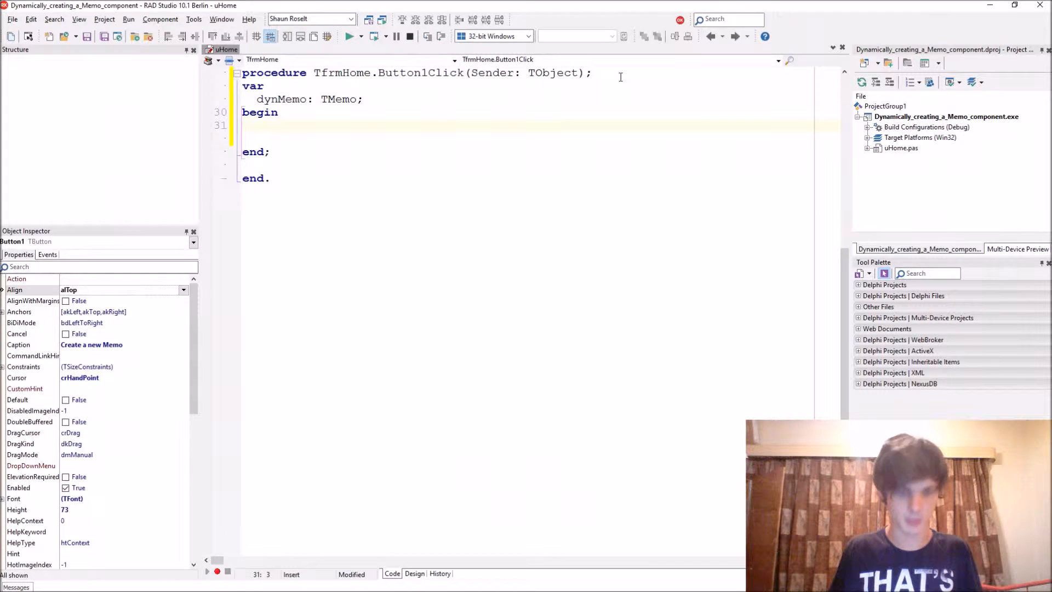
Write dynMemo := TMemo.Create(self); then delete the self owner argument.
text(dynMemo.)
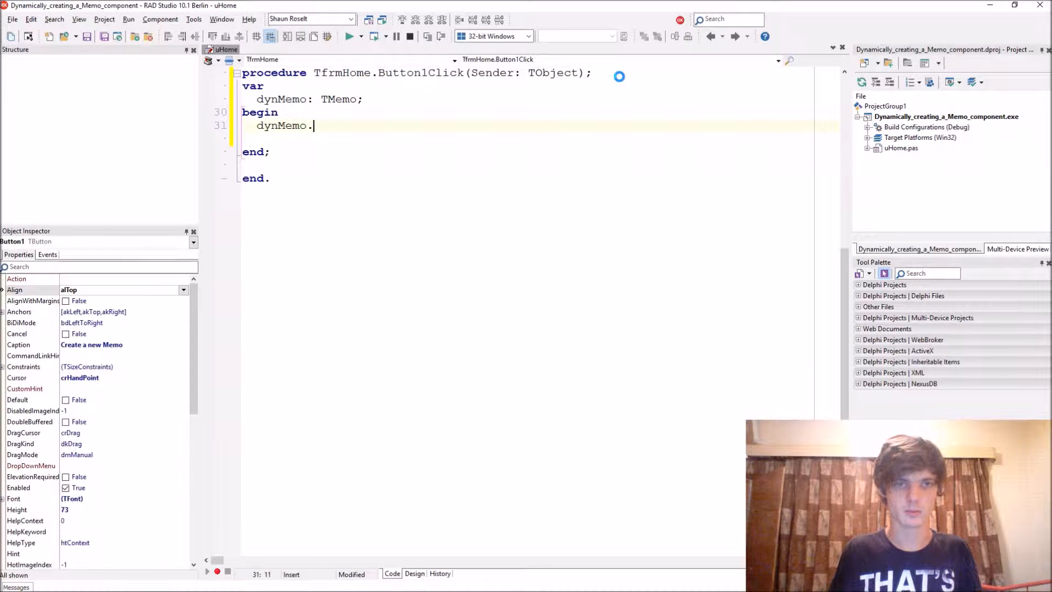
text(:= TMemop)
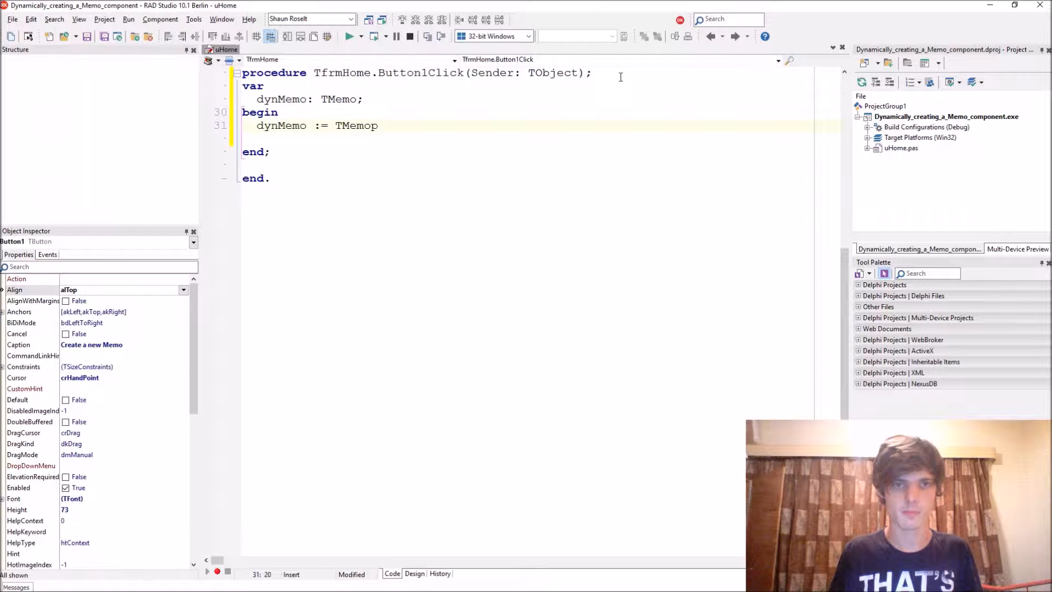
text(.Create();)
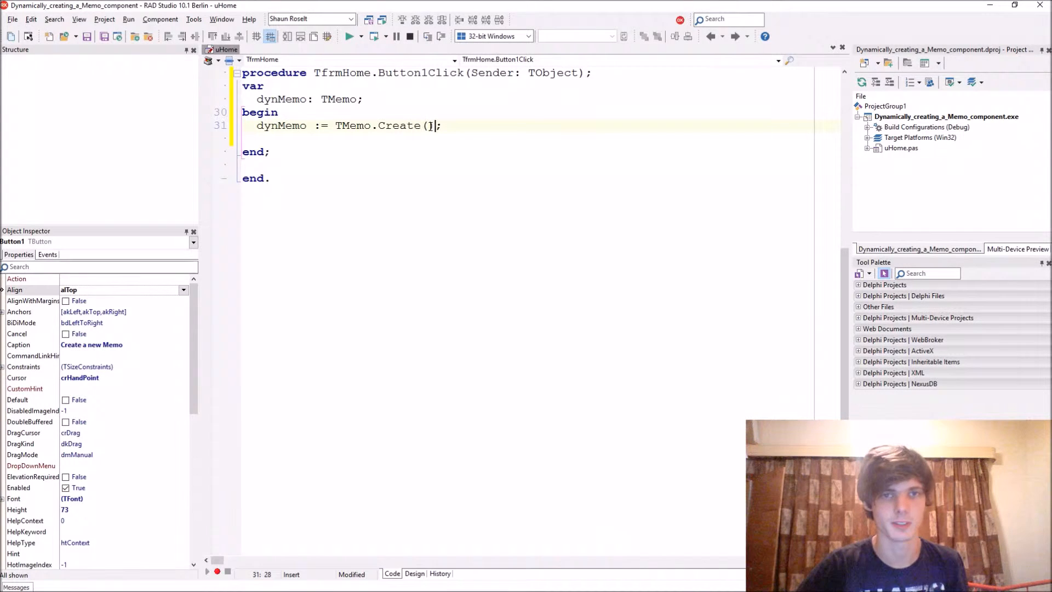
text(self)
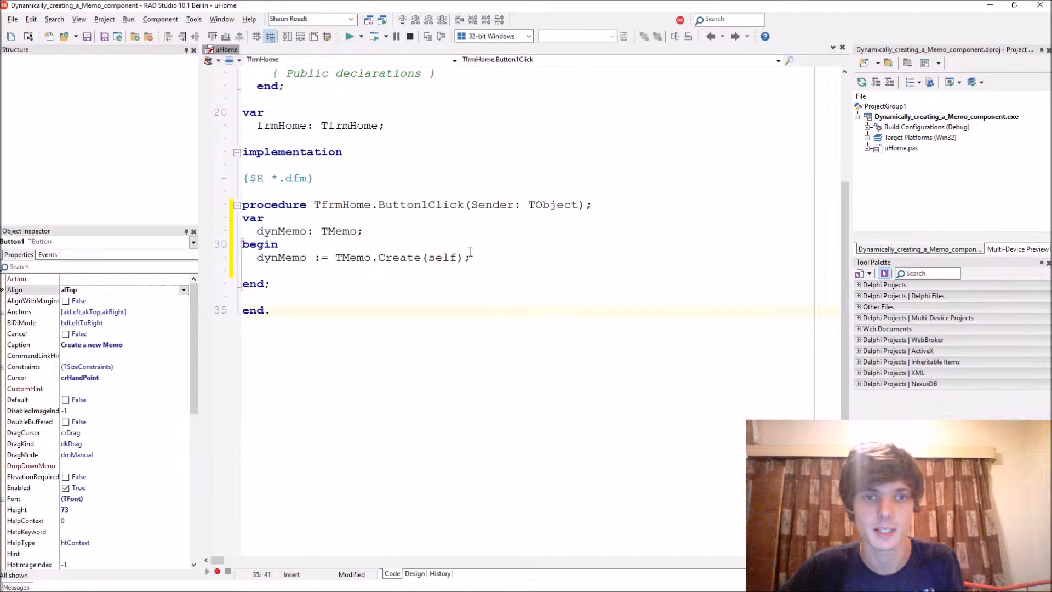
double_click(442, 257)
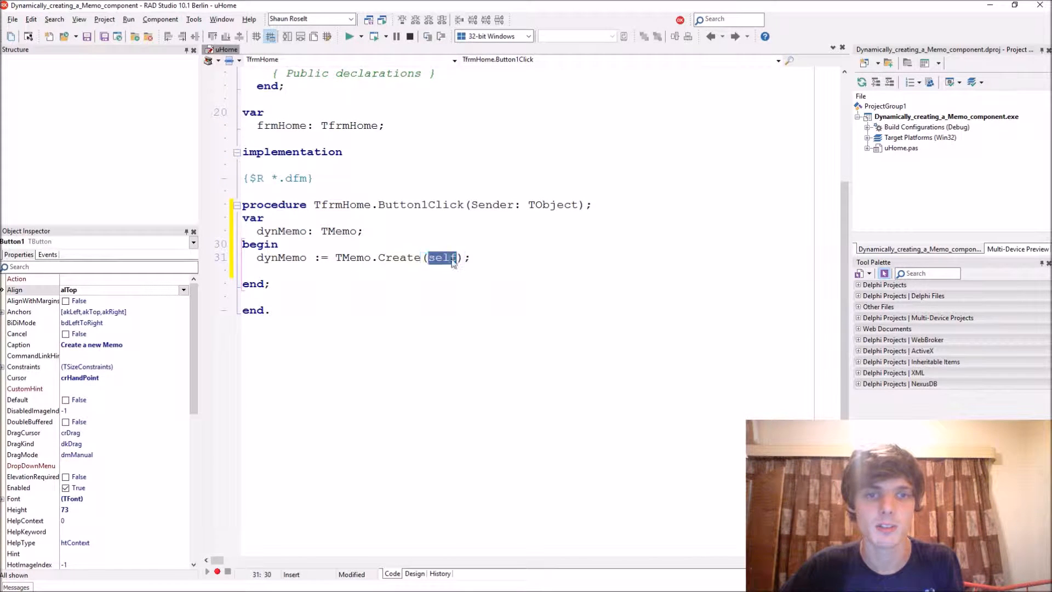
key(Delete)
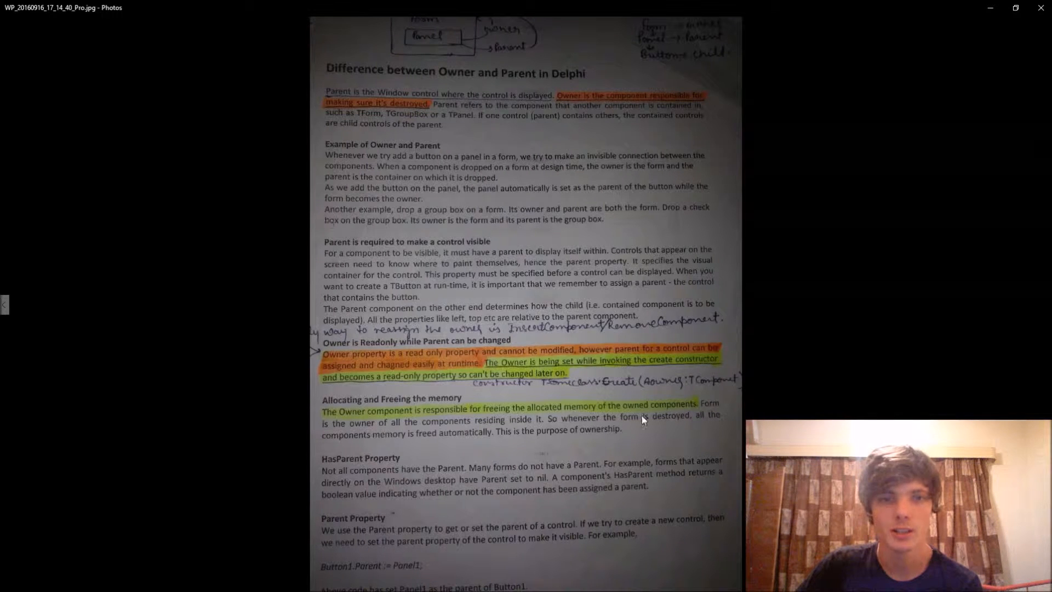
mouse_move(496, 225)
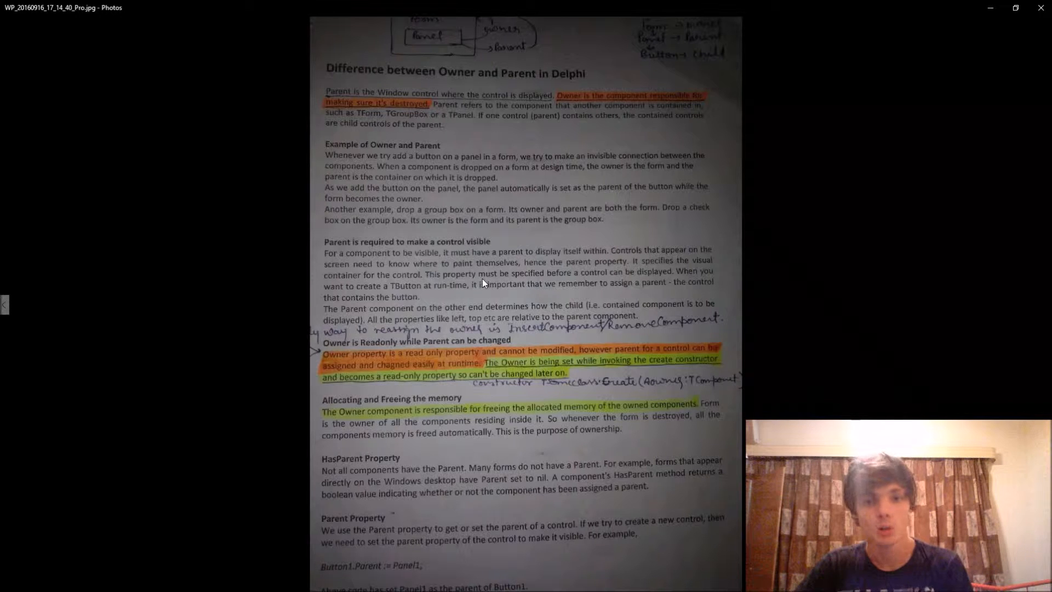
mouse_move(1043, 200)
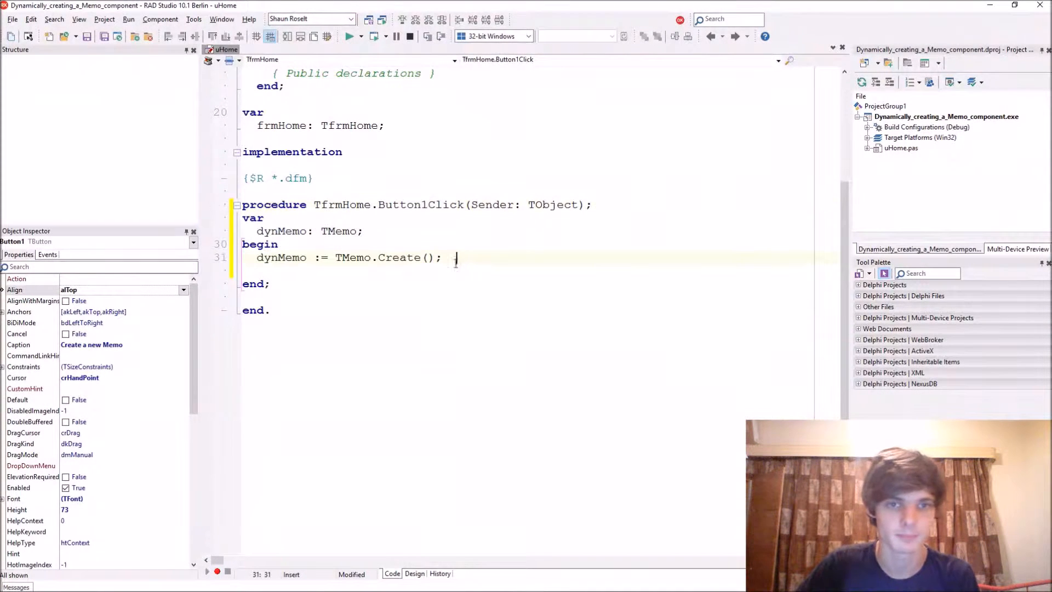
Pass FrmHome inside TMemo.Create(), confirming the form's name in the Design view.
text(Form)
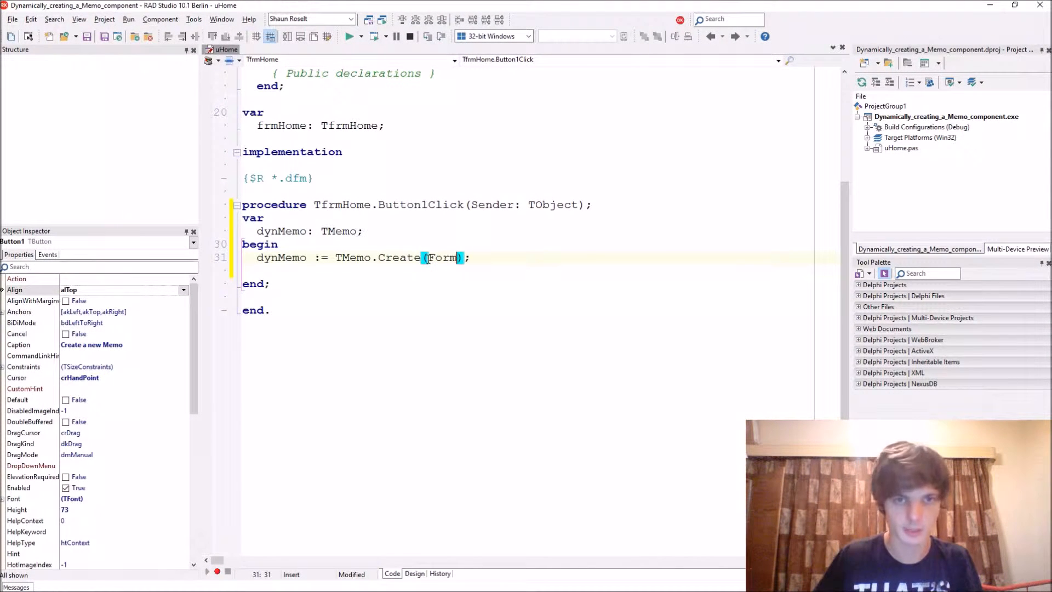
key(BackSpace)
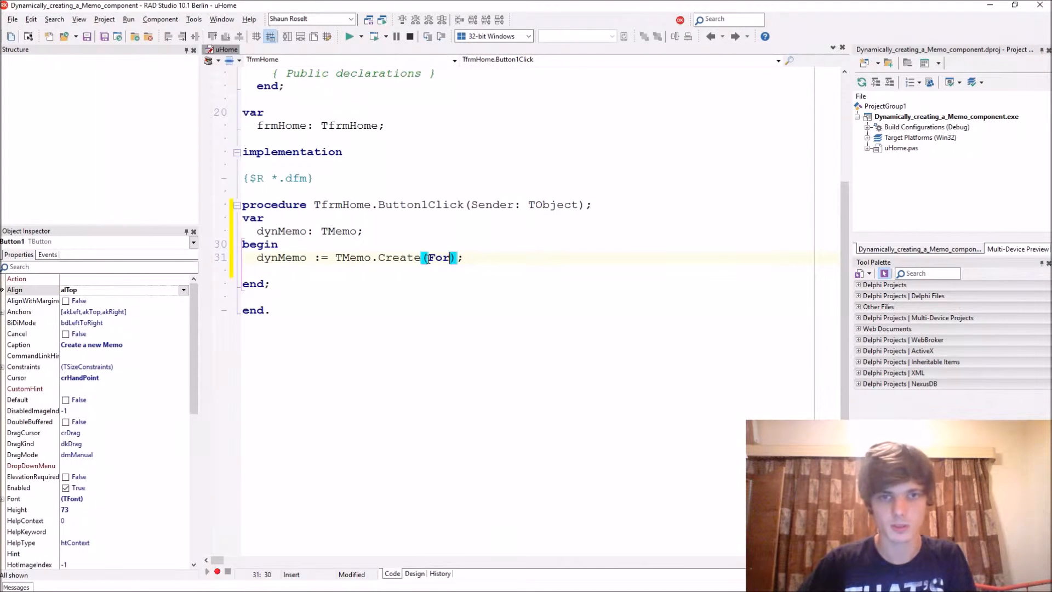
text(FrmHome)
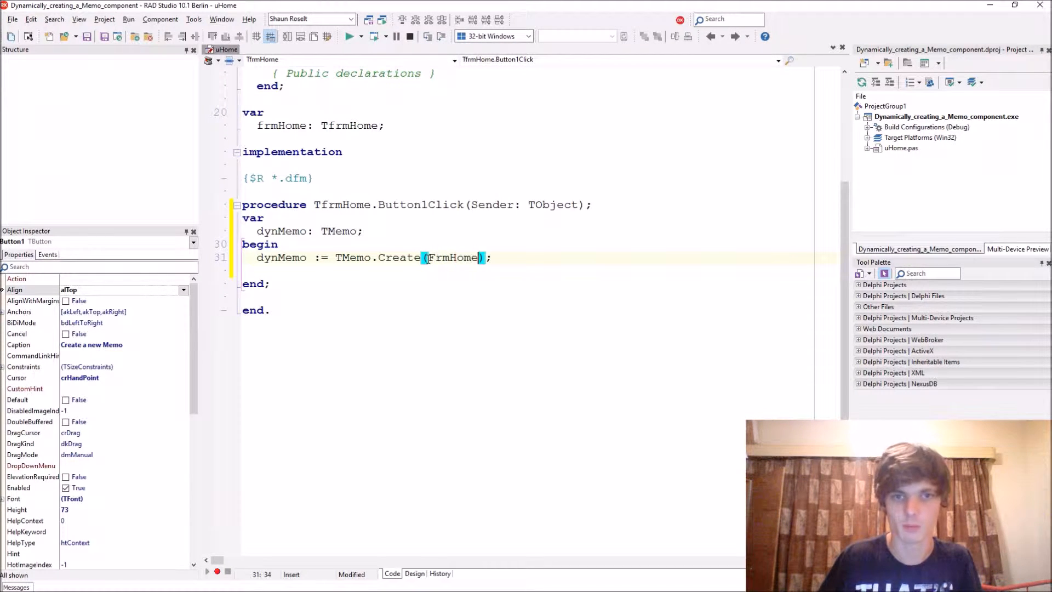
double_click(453, 258)
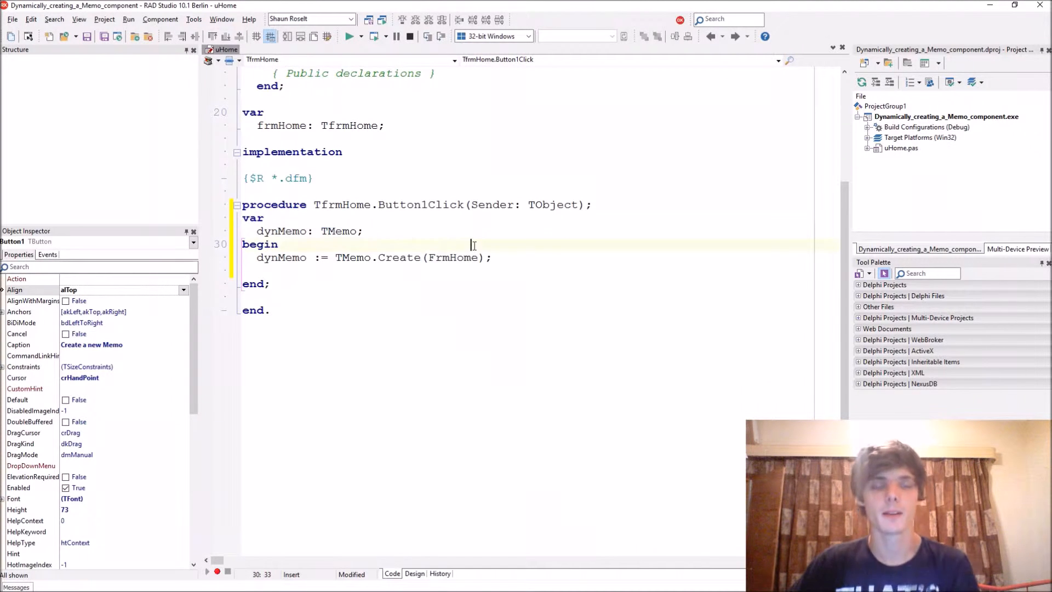
click(414, 573)
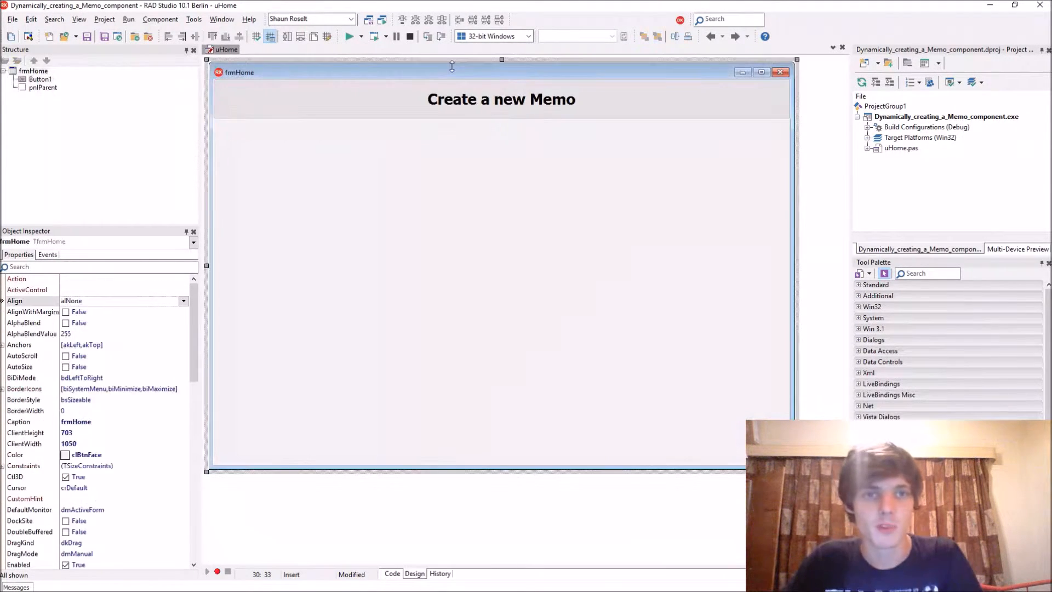
click(393, 573)
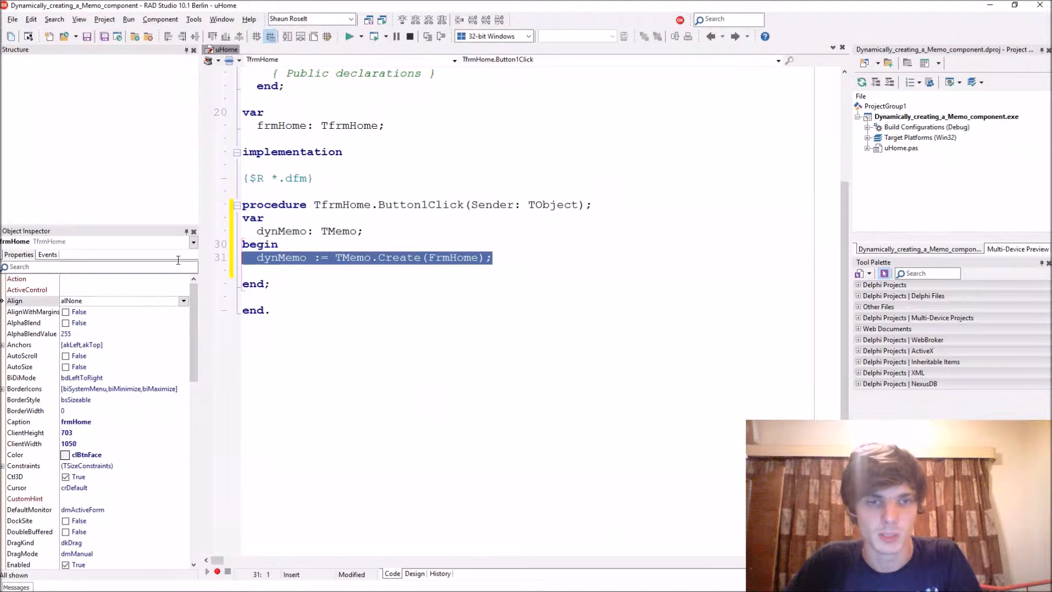
Add dynMemo.Parent := pnlParent; to Button1Click, checking the panel in the designer.
text(d)
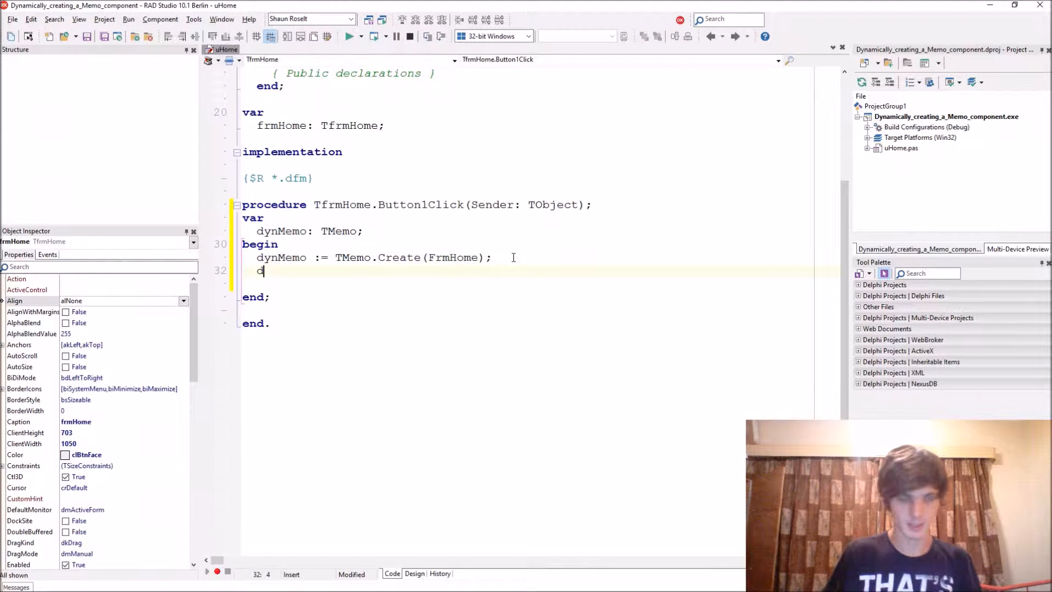
text(dynMemo.parent)
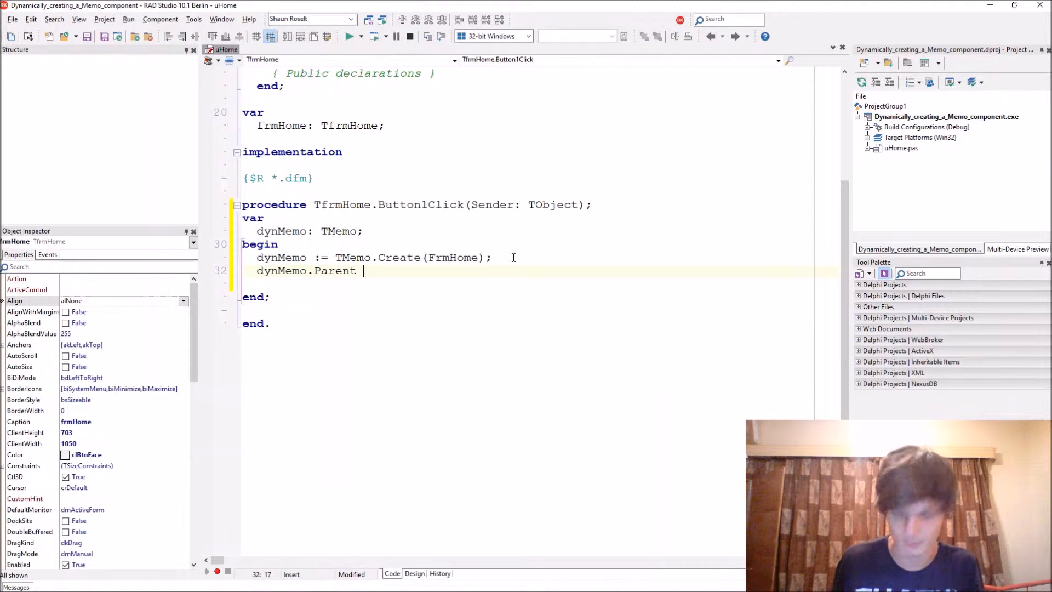
text(:= p)
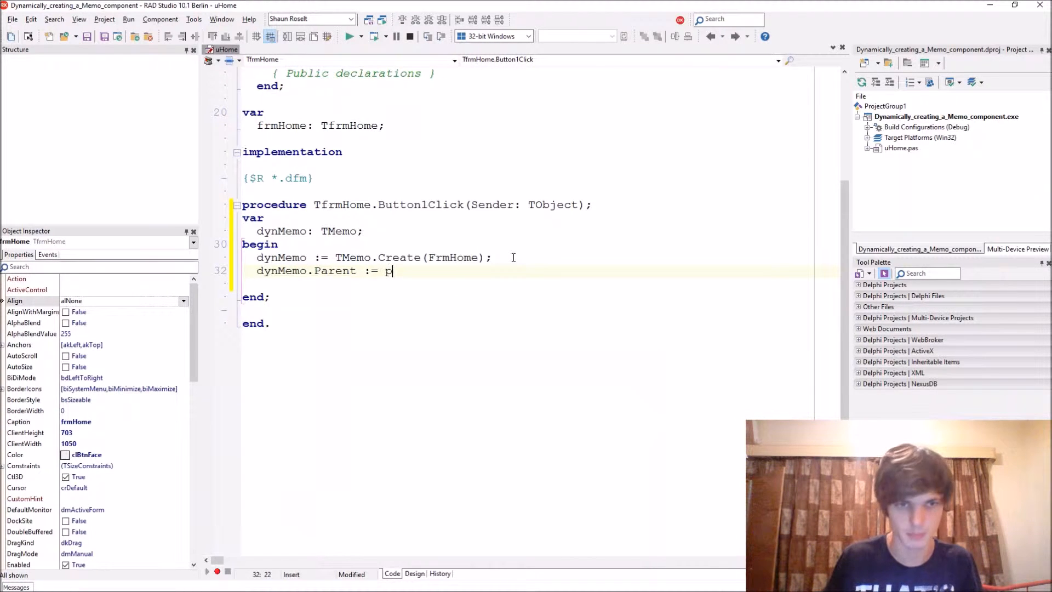
text(nlPar)
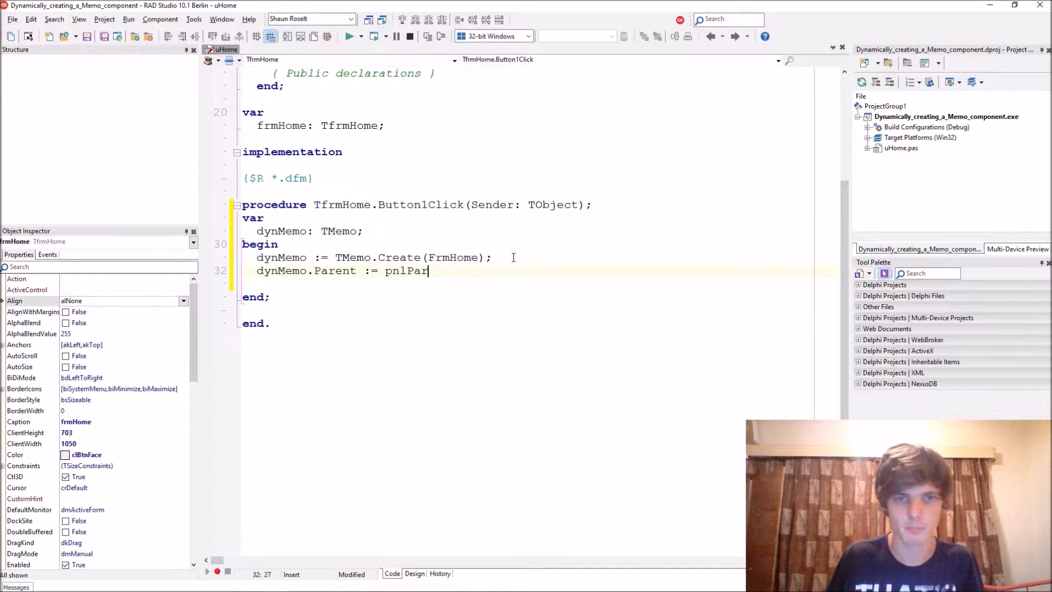
text(ent;)
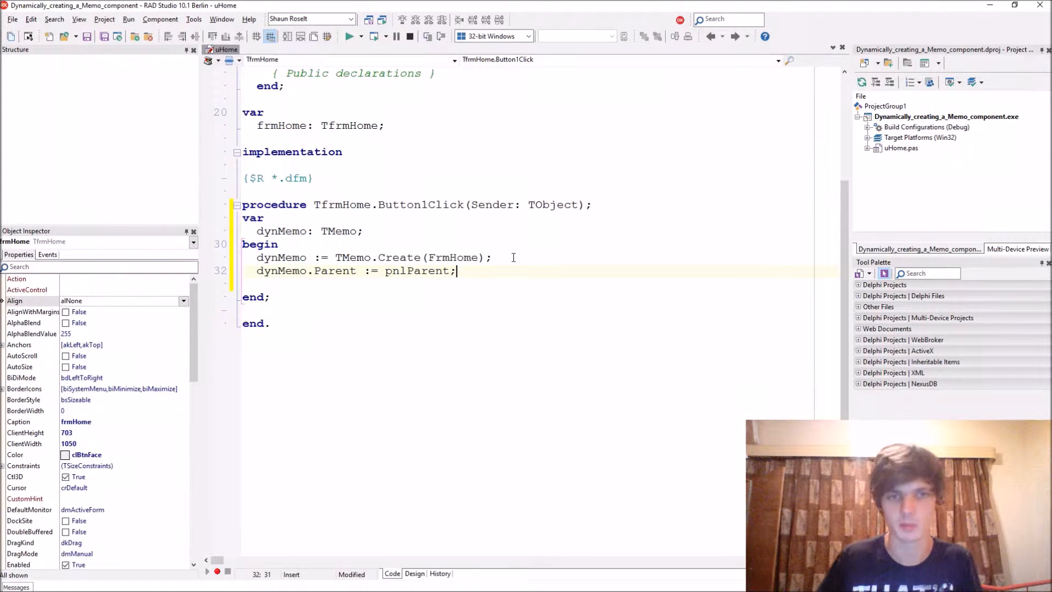
click(414, 573)
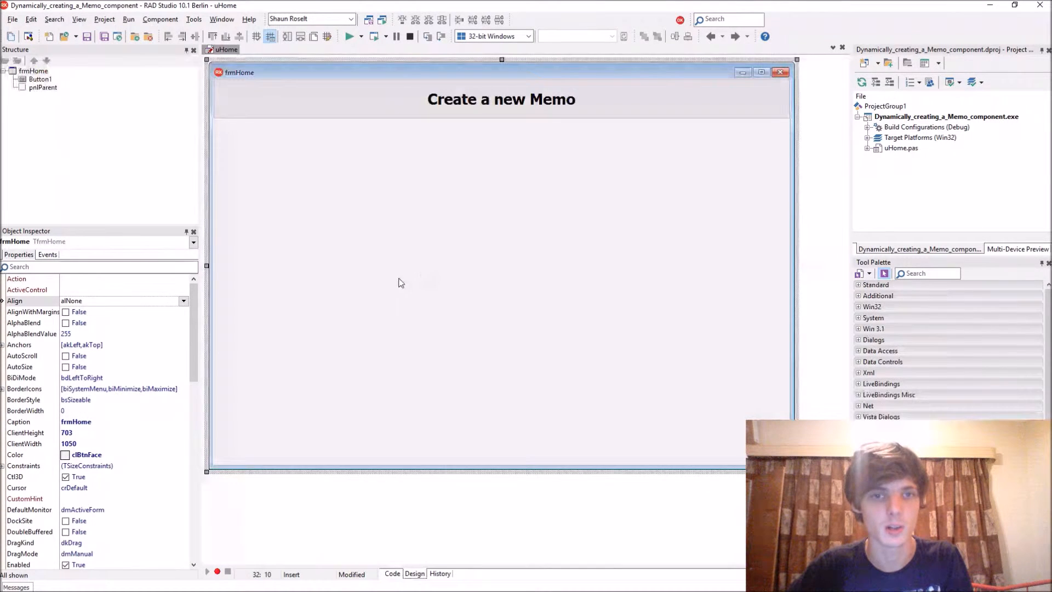
click(392, 573)
text(d)
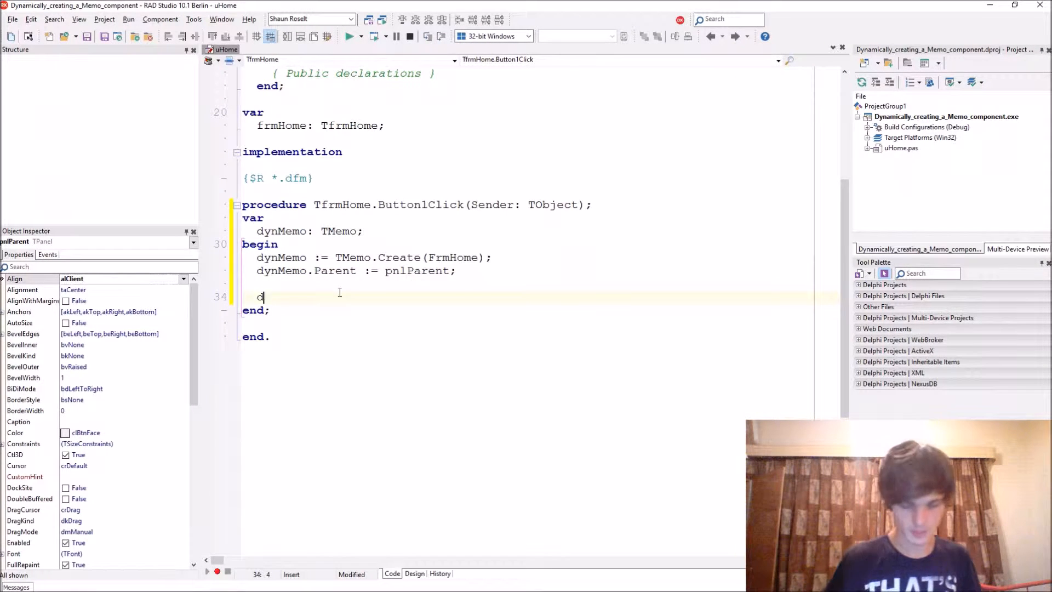
Add dynMemo Left 100, Top 200, Height 100 and Width 100 lines, then select them.
text(ynMemo)
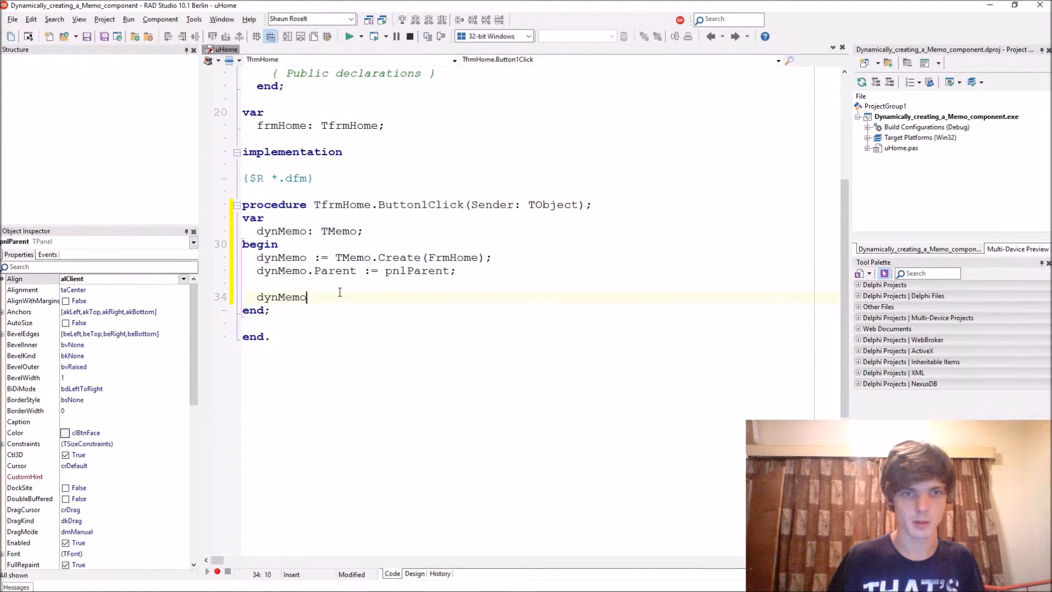
text(.Left :=)
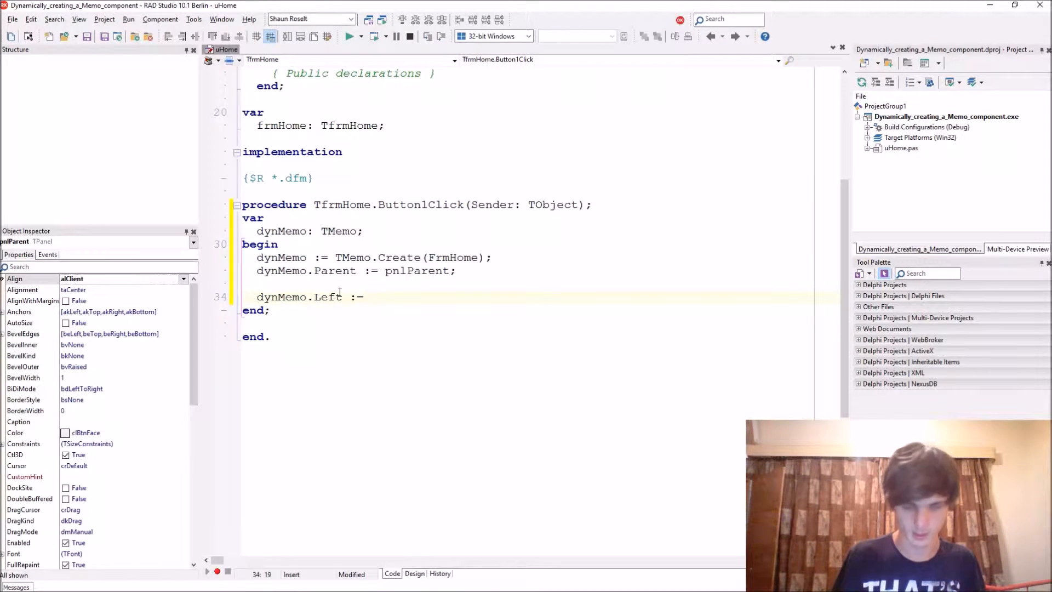
text(100;)
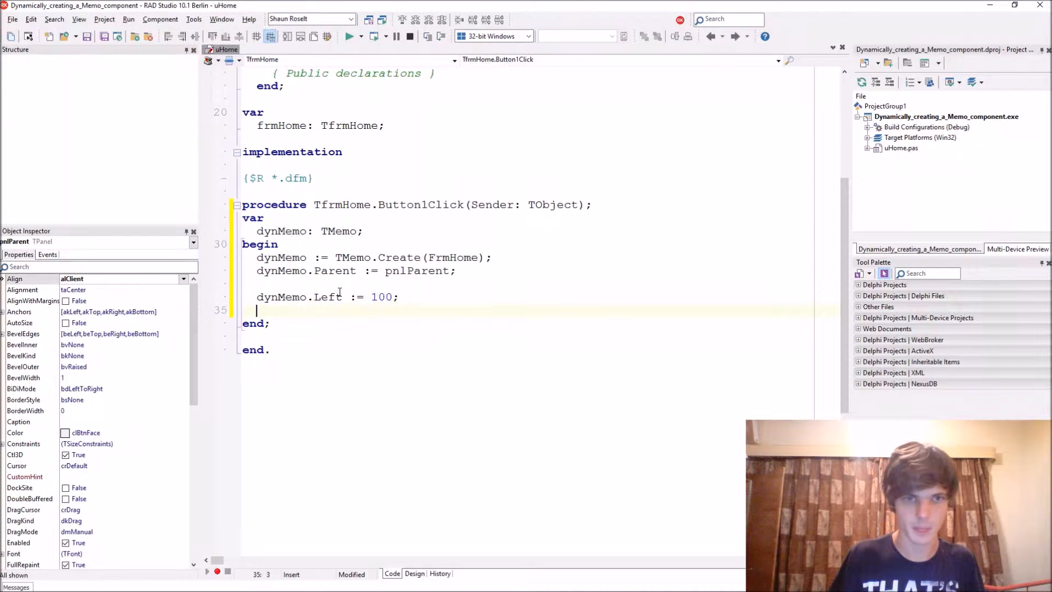
text(dynmemo)
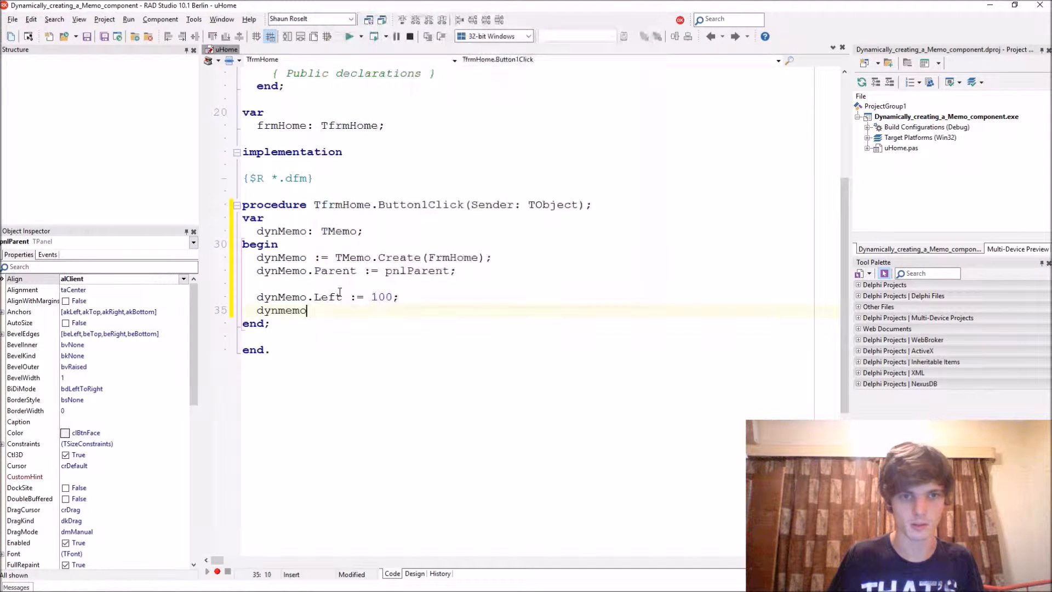
text(.r)
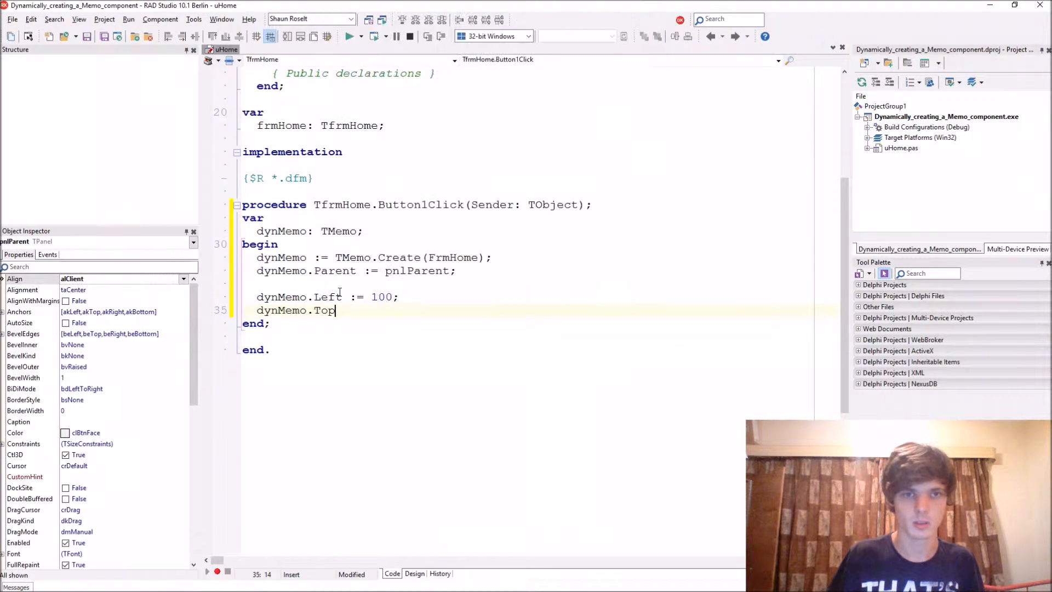
text(:= 200;)
text(dynMemo.Height :=)
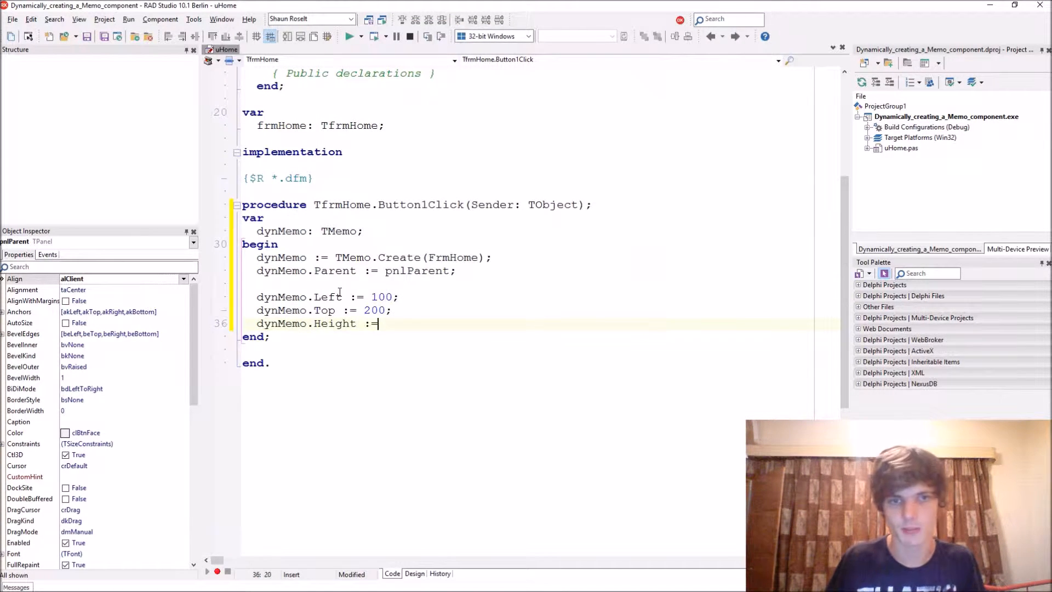
text(10)
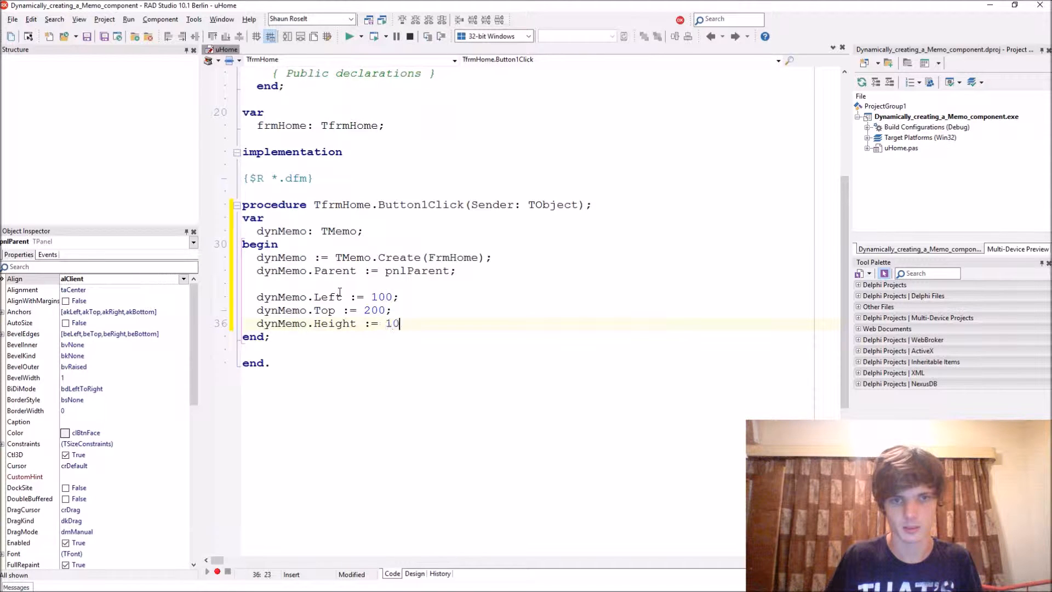
text(0;)
text(dynMemo.Width)
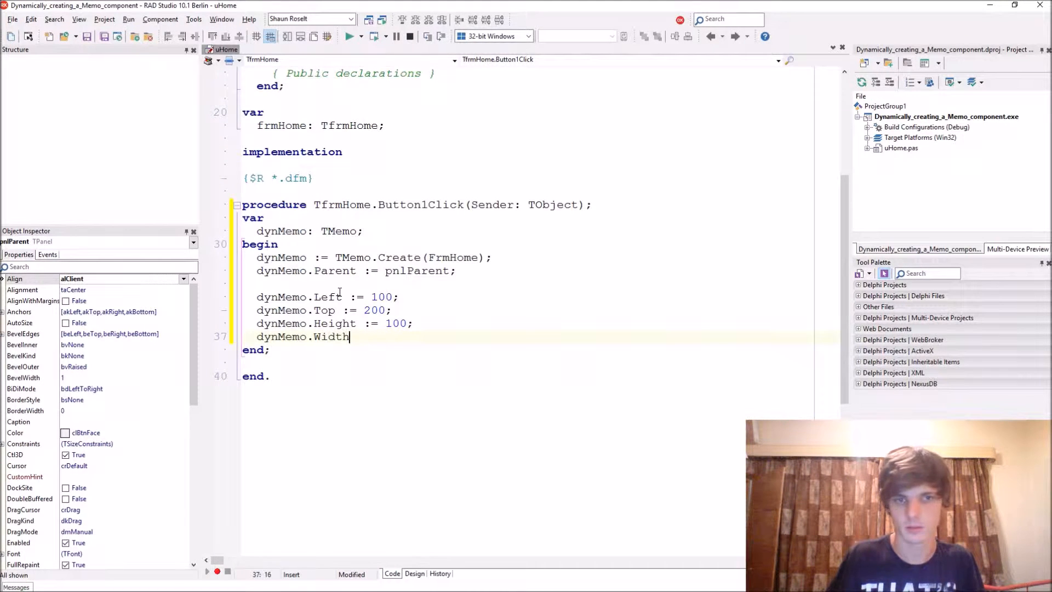
text(:= 100;)
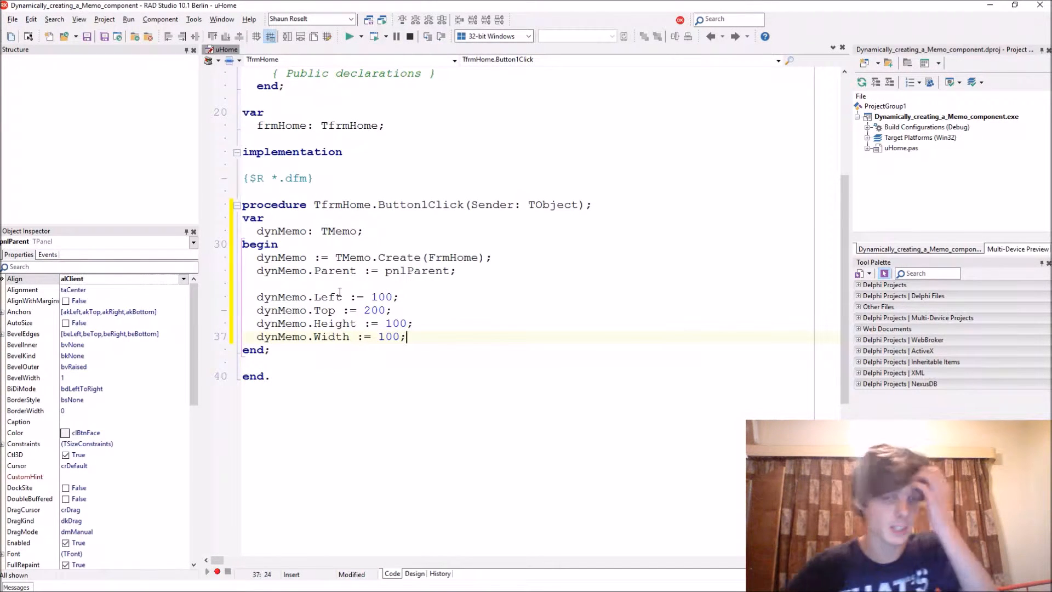
drag(313, 297, 408, 337)
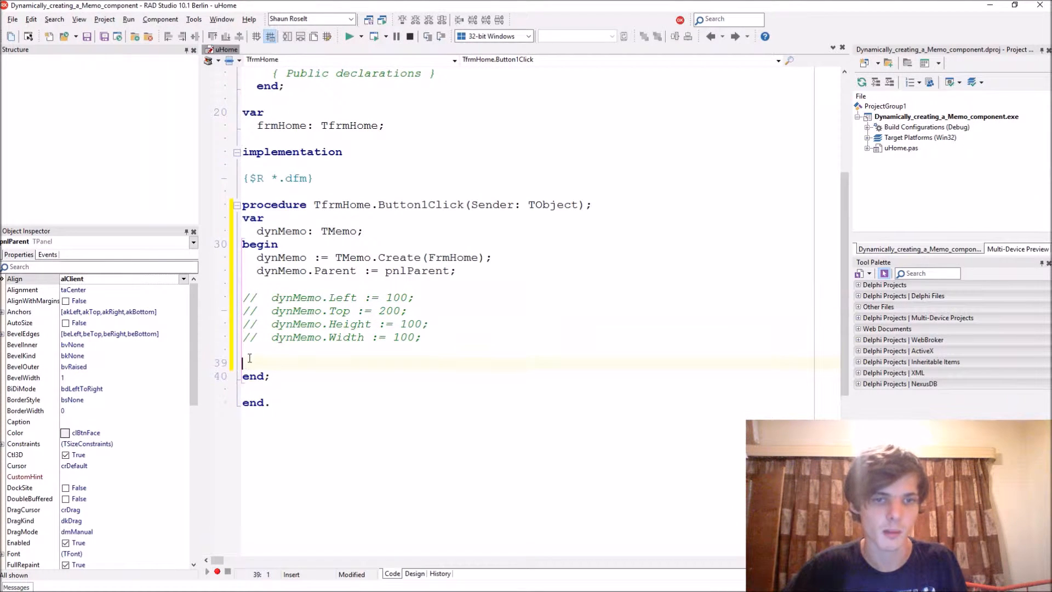
Add dynMemo.Align := [alTop] and Font.Size := 20, then compile and run.
text(dynM)
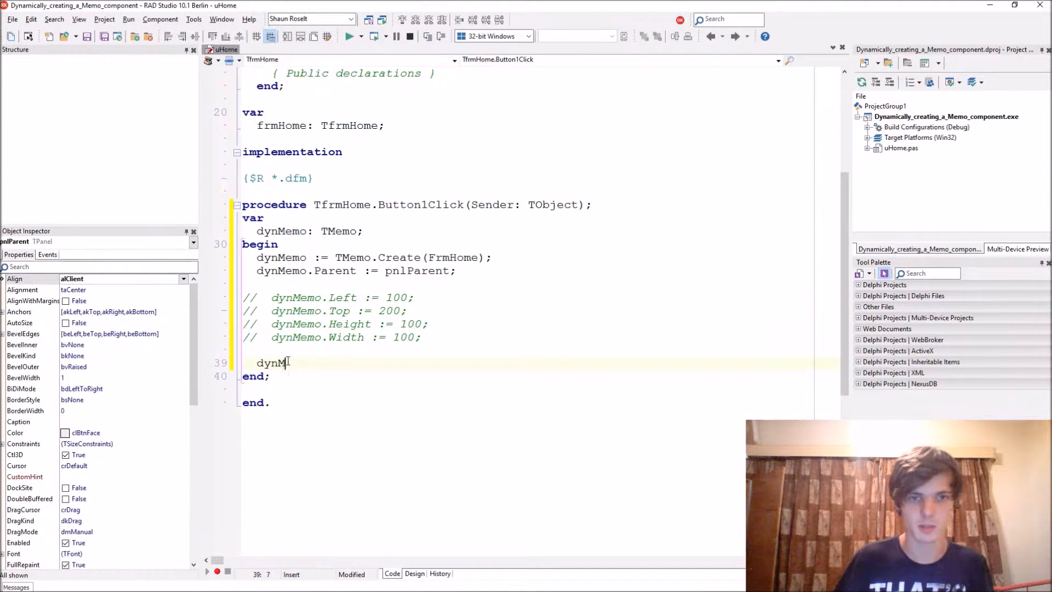
text(emo.Align)
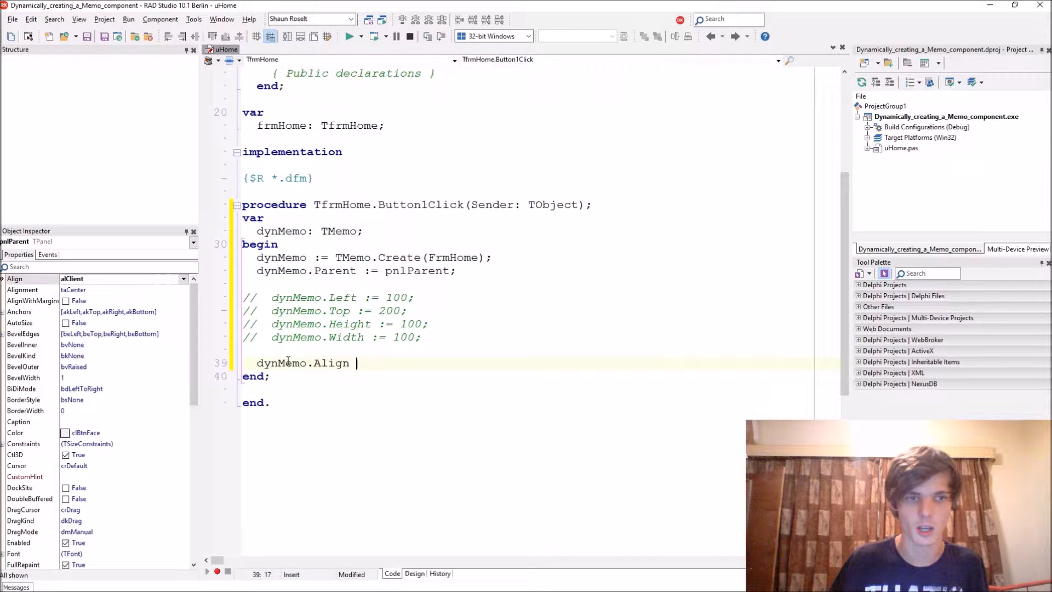
text(:= [])
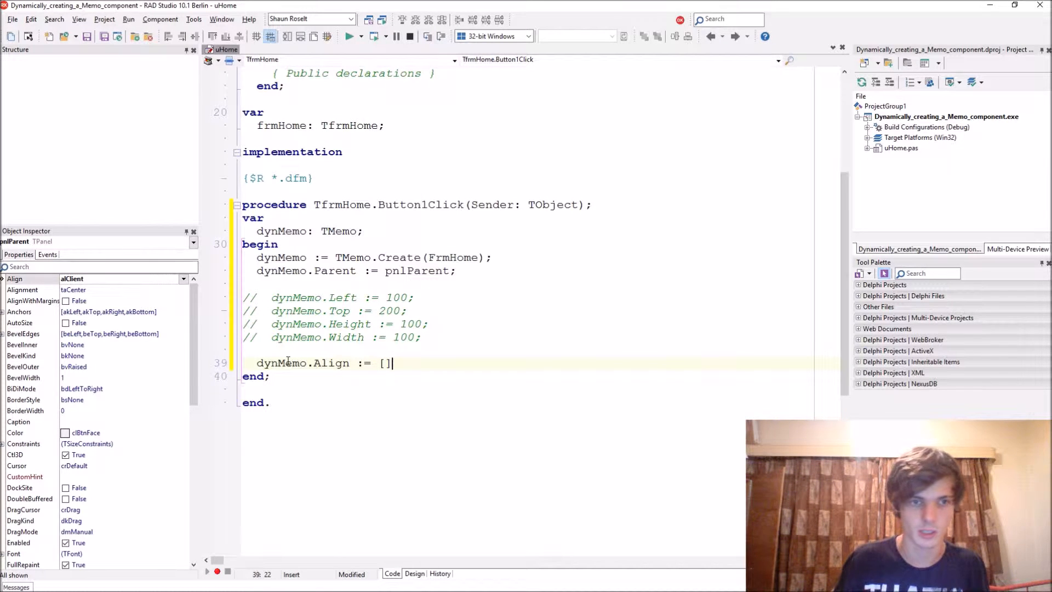
text(alTop)
click(335, 324)
text(2)
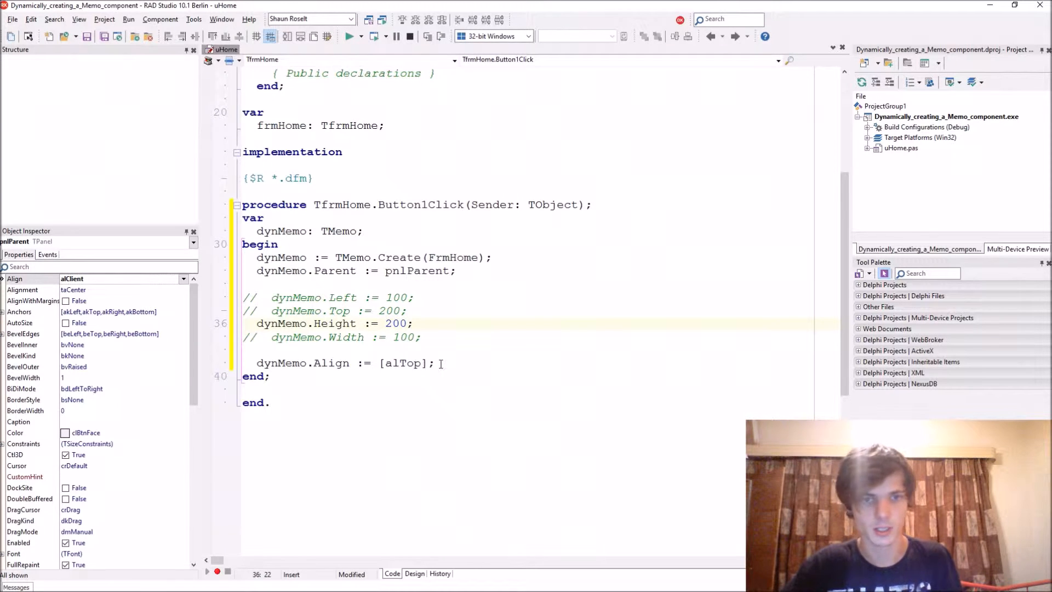
text(dynMemo.fon)
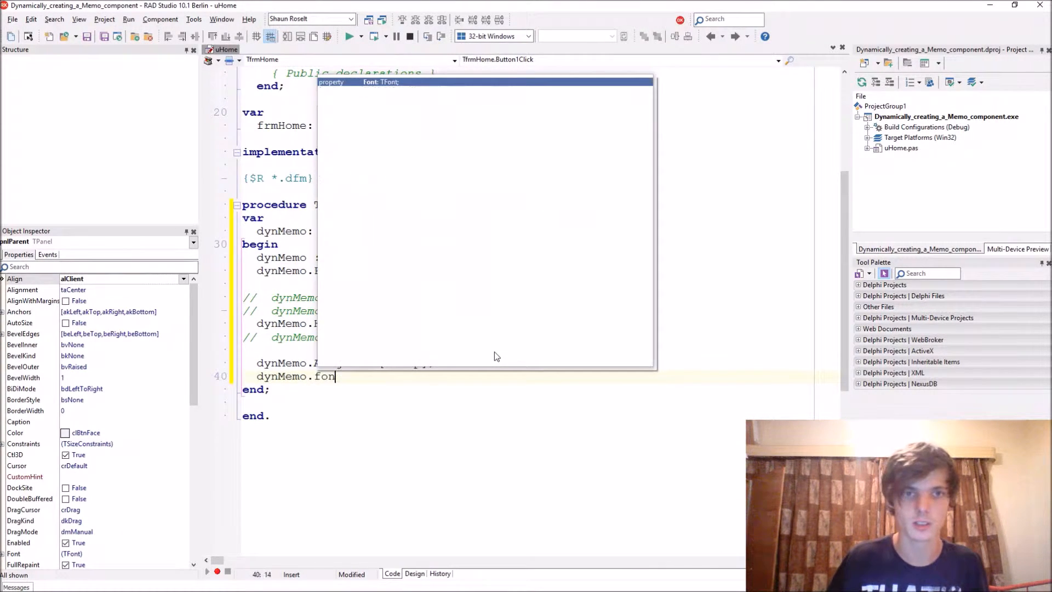
text(t.Size := 20;)
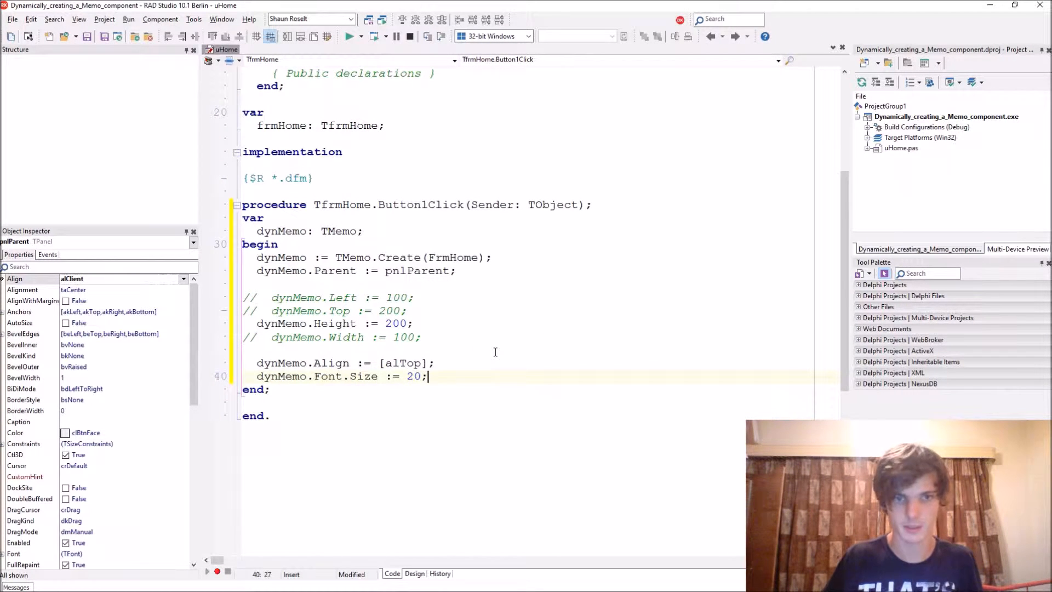
click(349, 36)
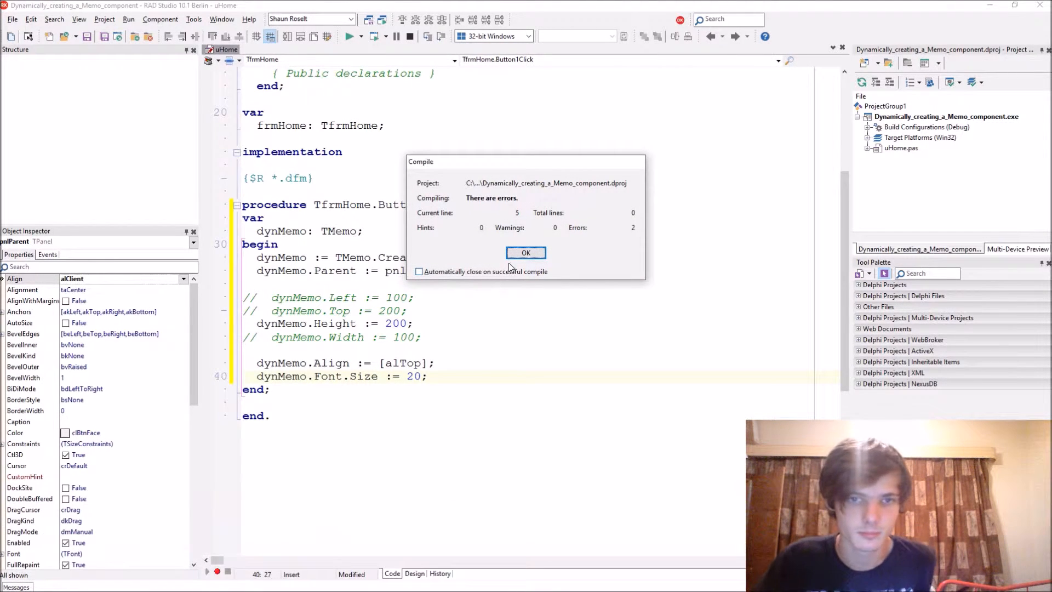
Dismiss the compile errors, change Align to plain alTop, and run again.
click(525, 252)
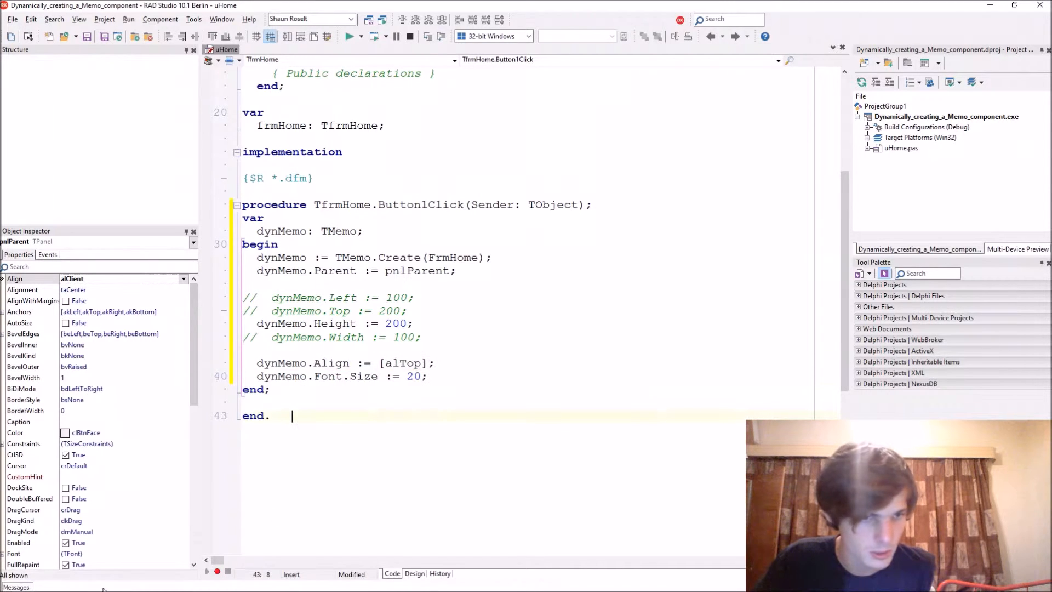
click(350, 36)
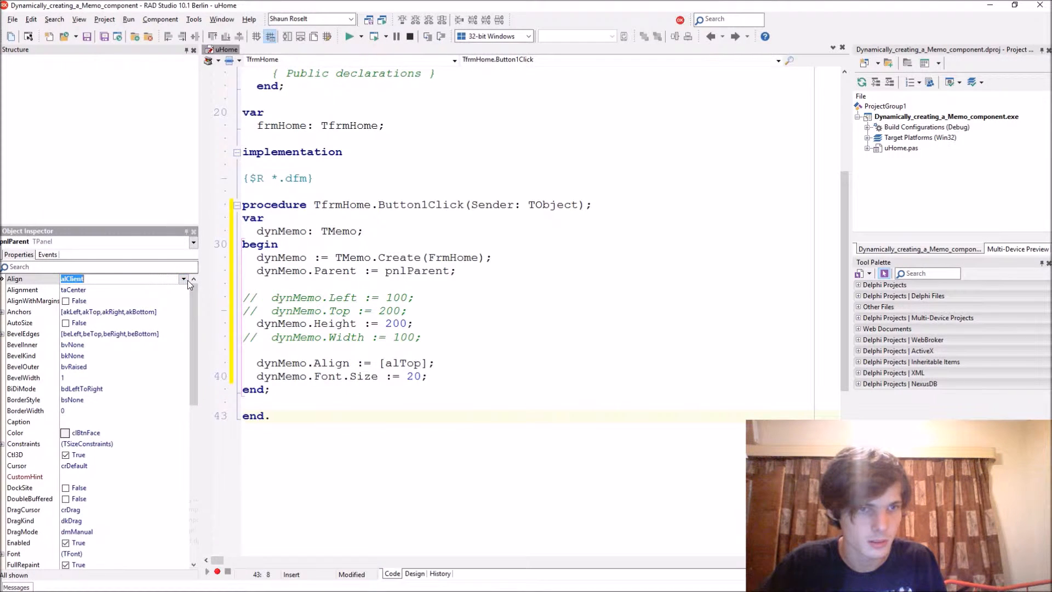
click(185, 278)
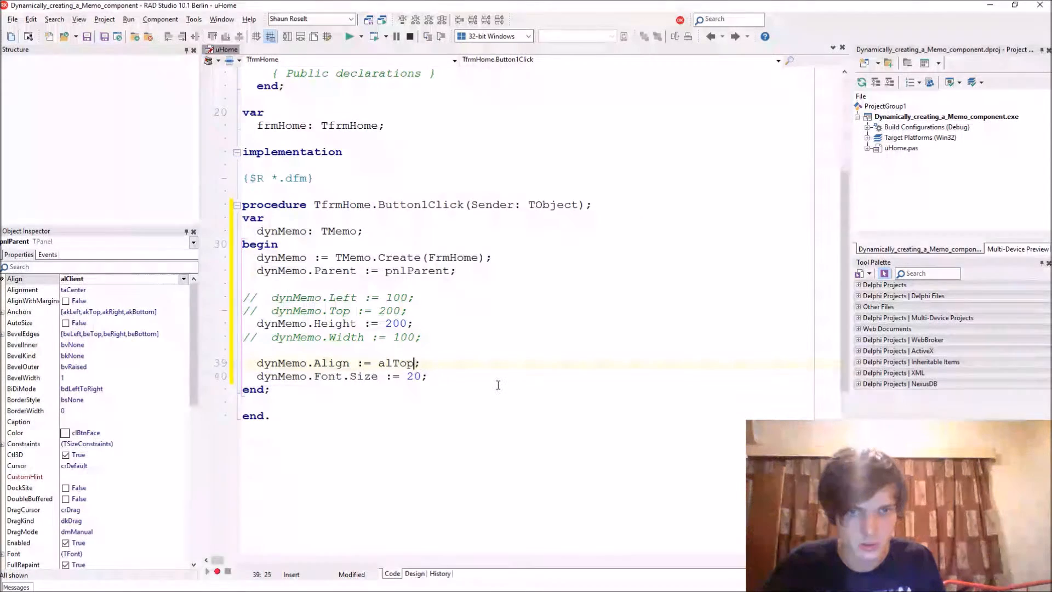
click(349, 36)
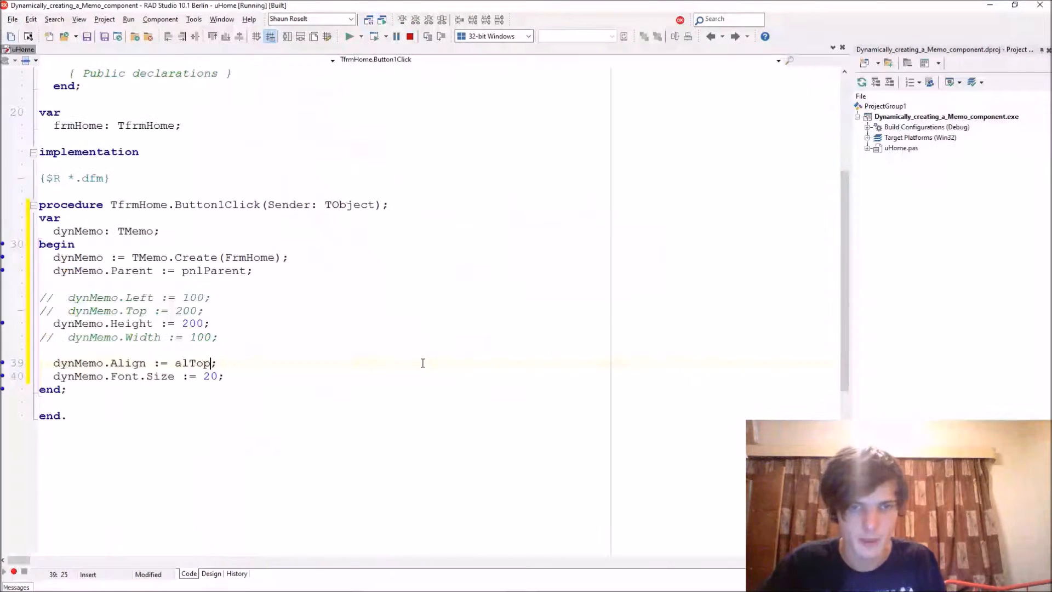
Create stacked memos in the running app, type 'hdfhdfh' into one, then close it.
click(348, 36)
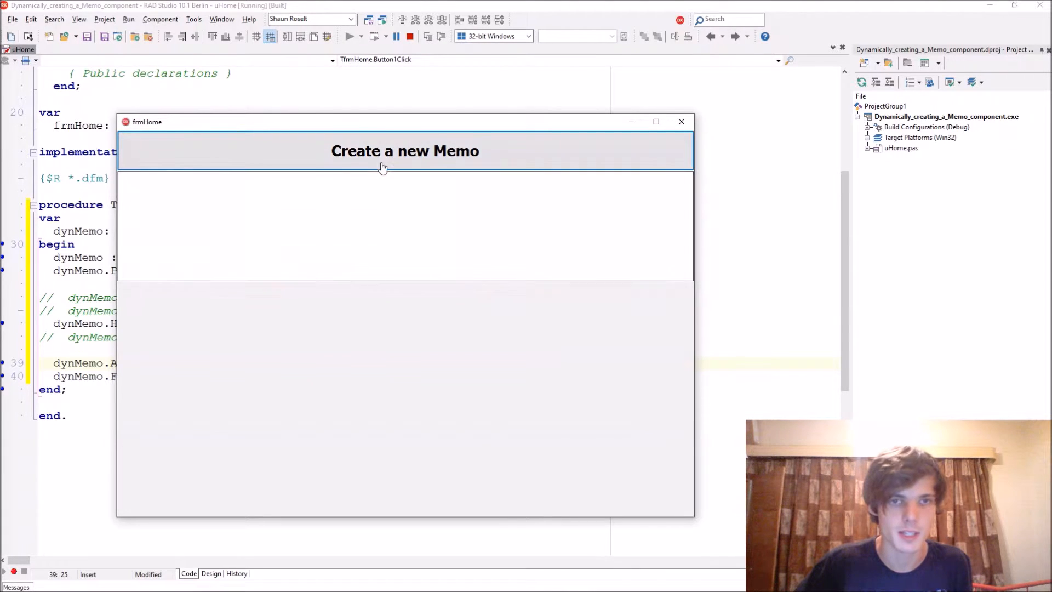
click(405, 150)
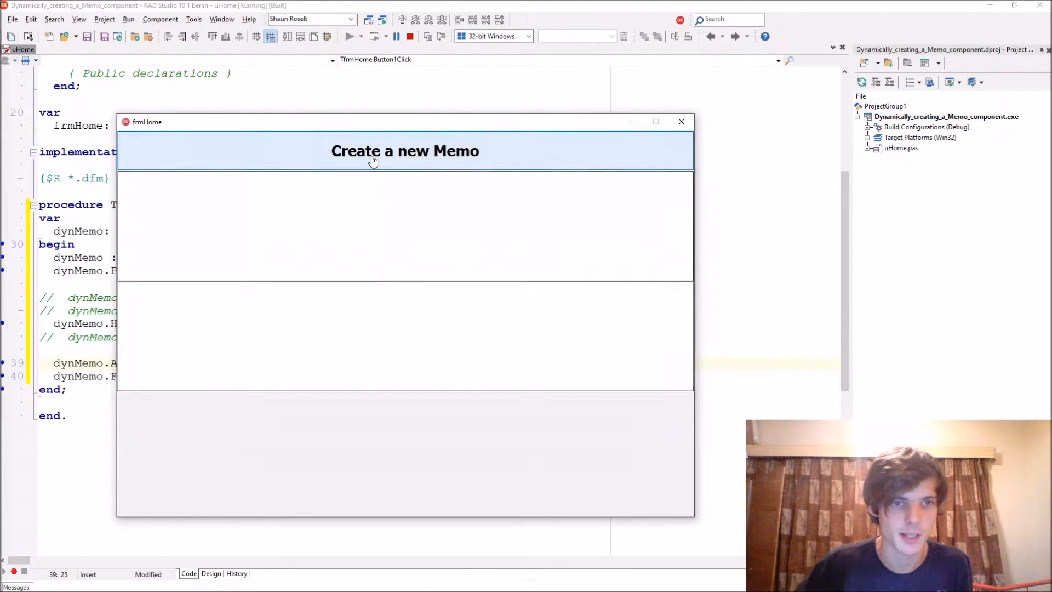
text(hdfhdfhh)
text(fhdfhdfhdfhdfh)
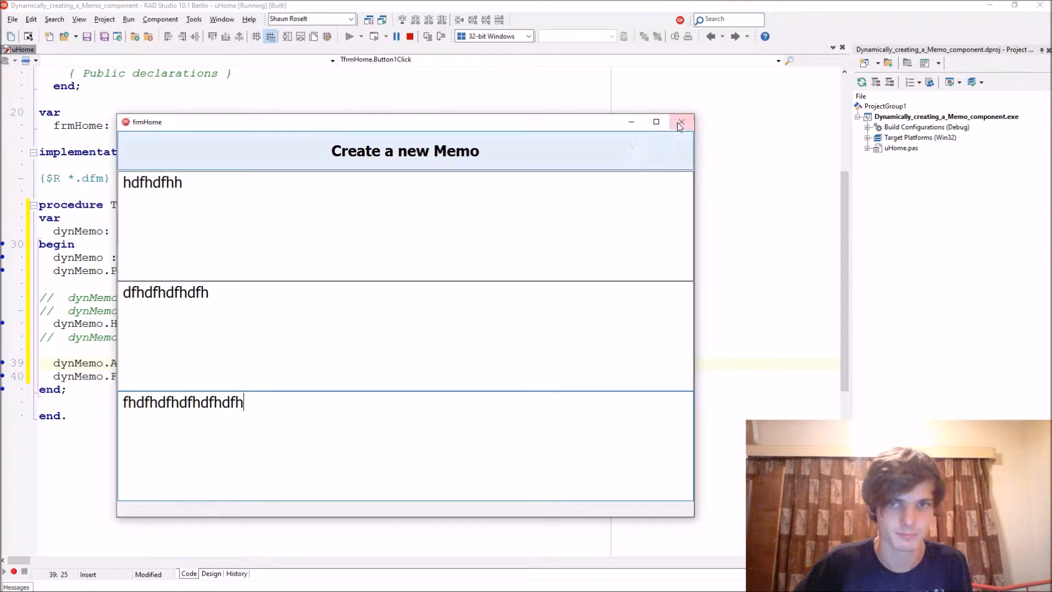
click(681, 122)
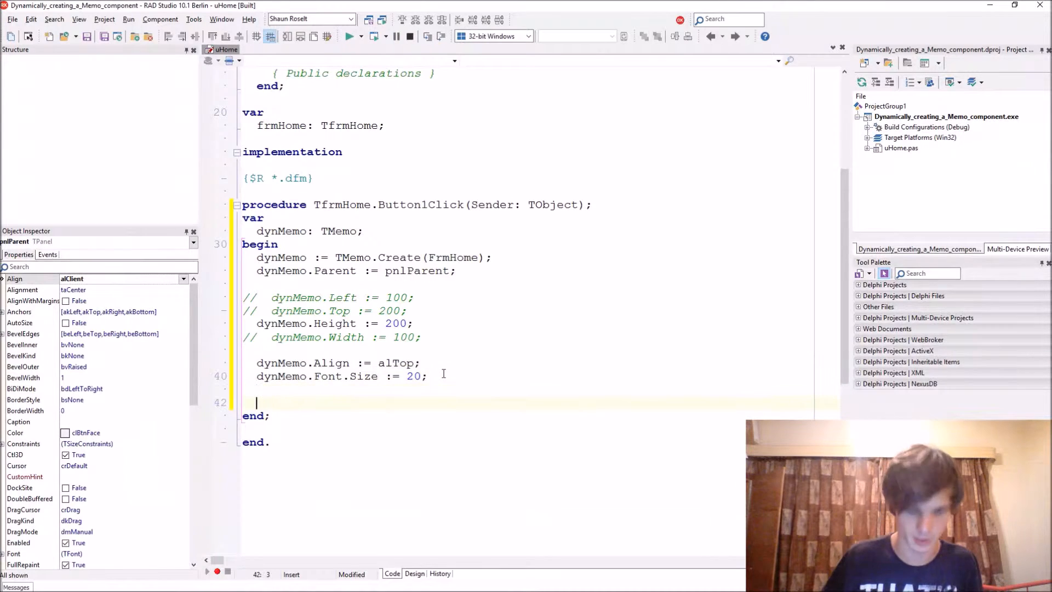
Start a dynMemo.Lines.Add('Memo ' + ...) line in Button1Click.
text(dynMemo1)
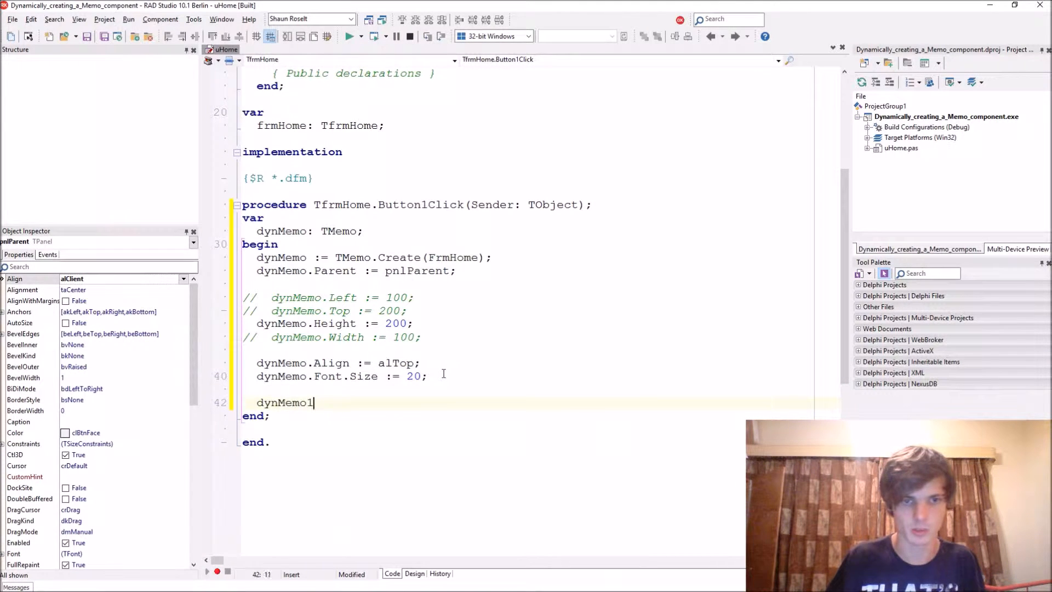
text(.Lines.Add())
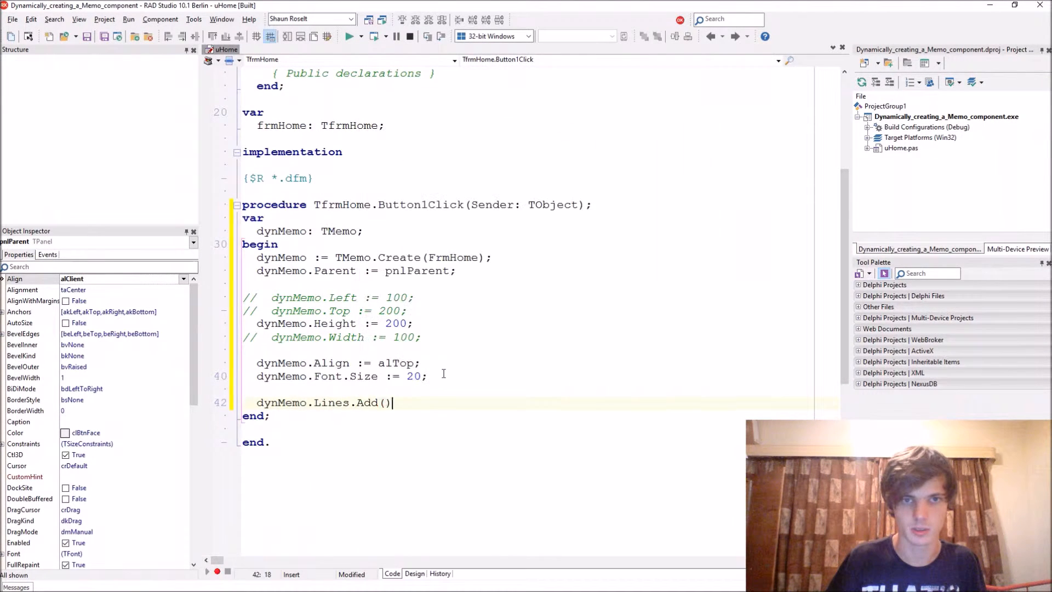
text(')
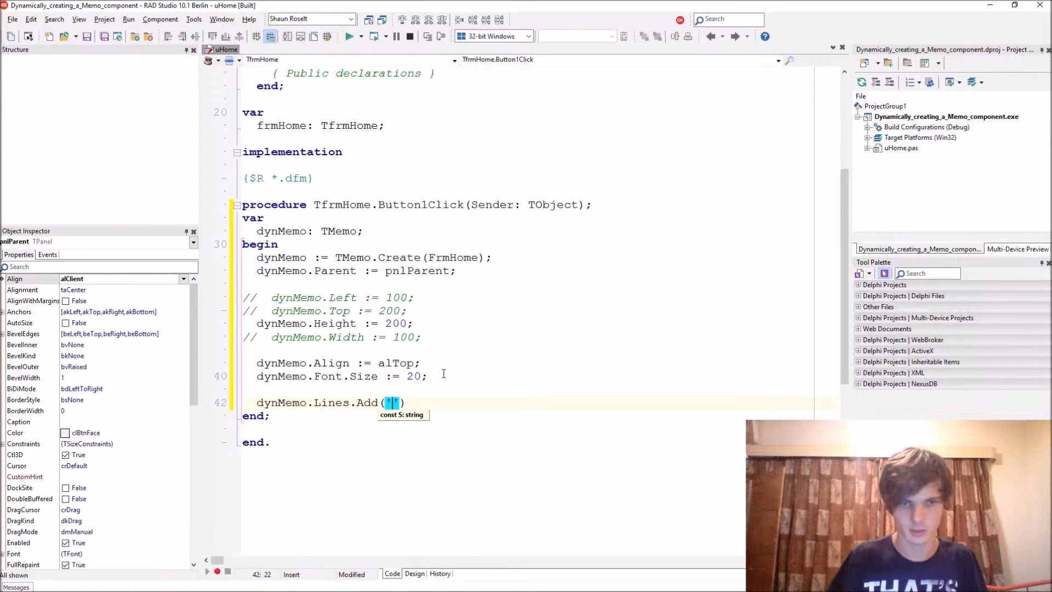
text(D)
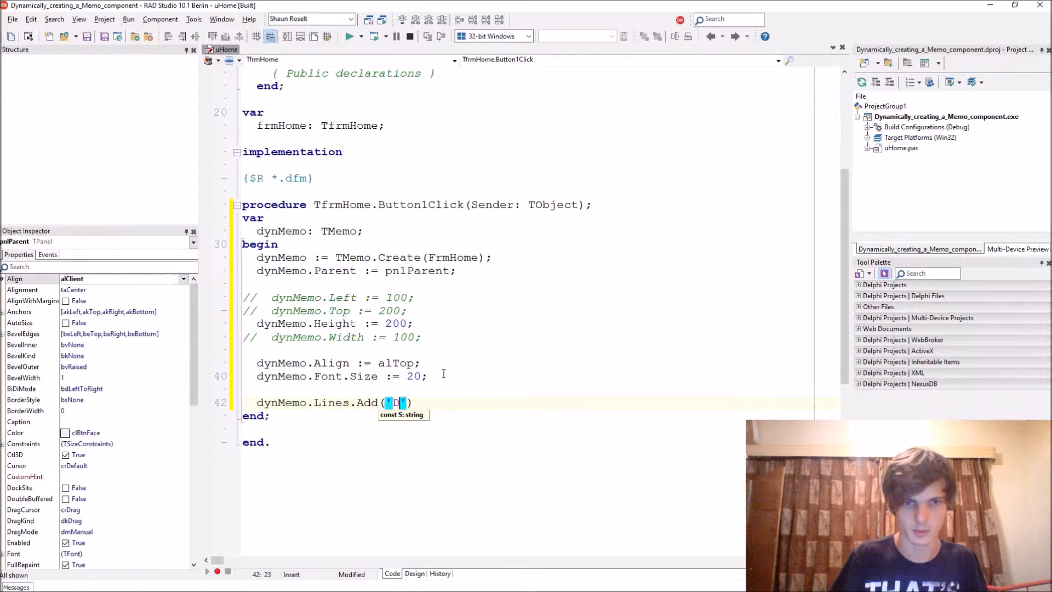
text(Memo)
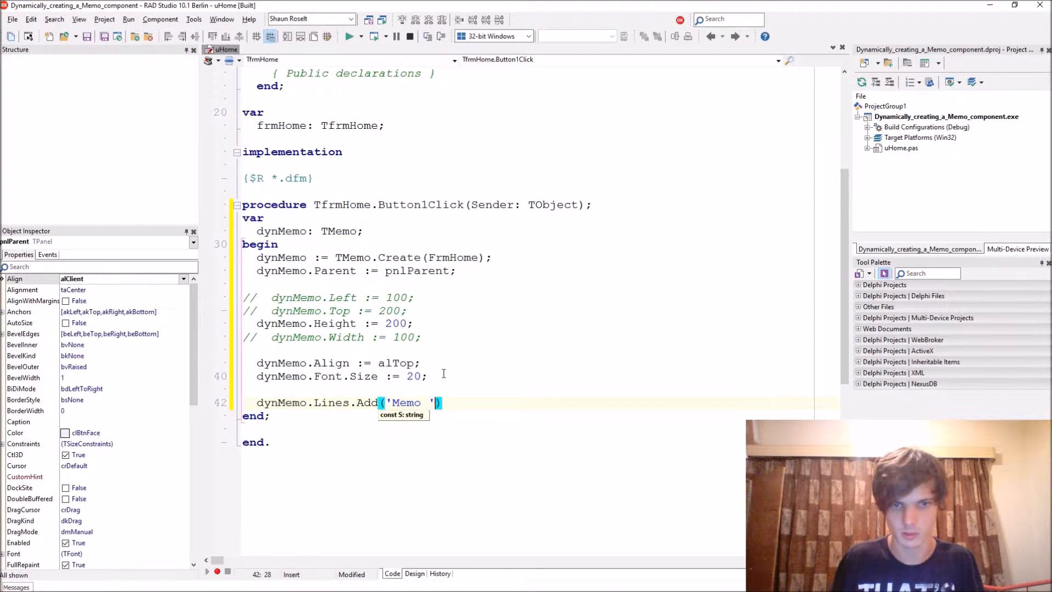
text(+)
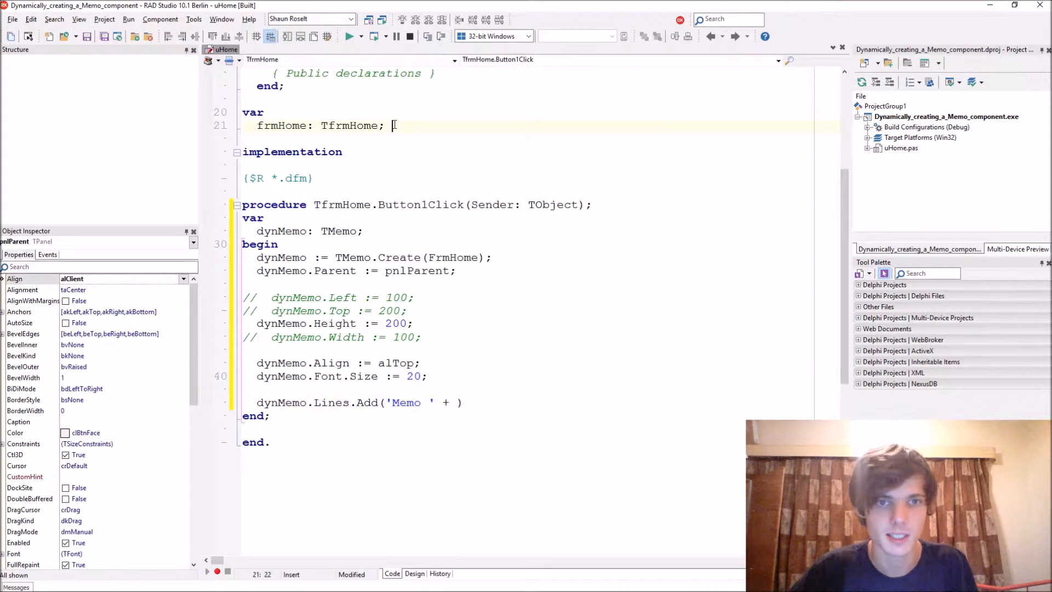
Declare global iCount: Integer and finish the label with iCount.ToString.
text(iCountI)
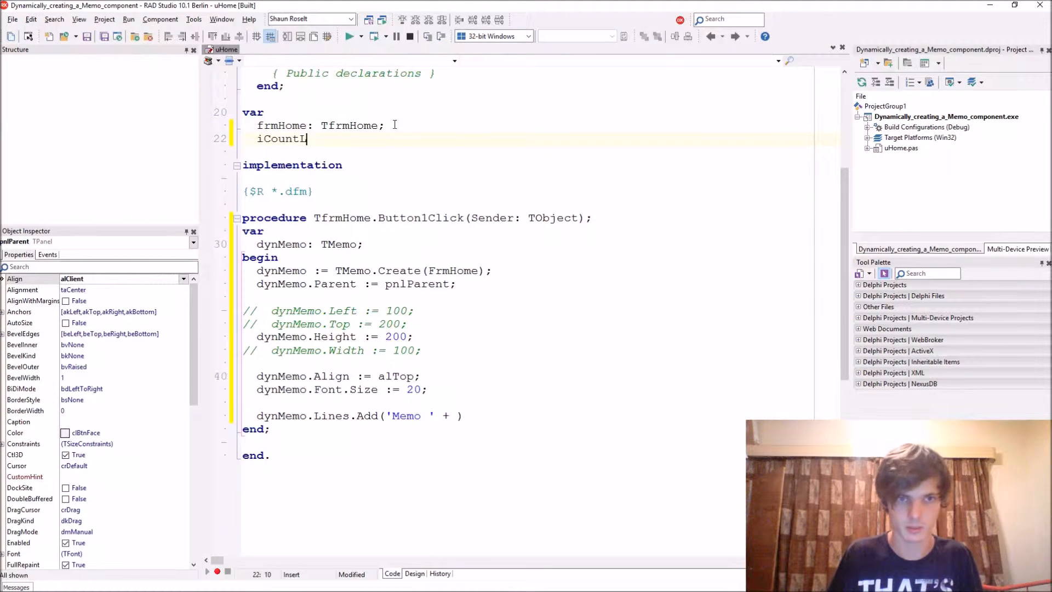
text(: Integwer)
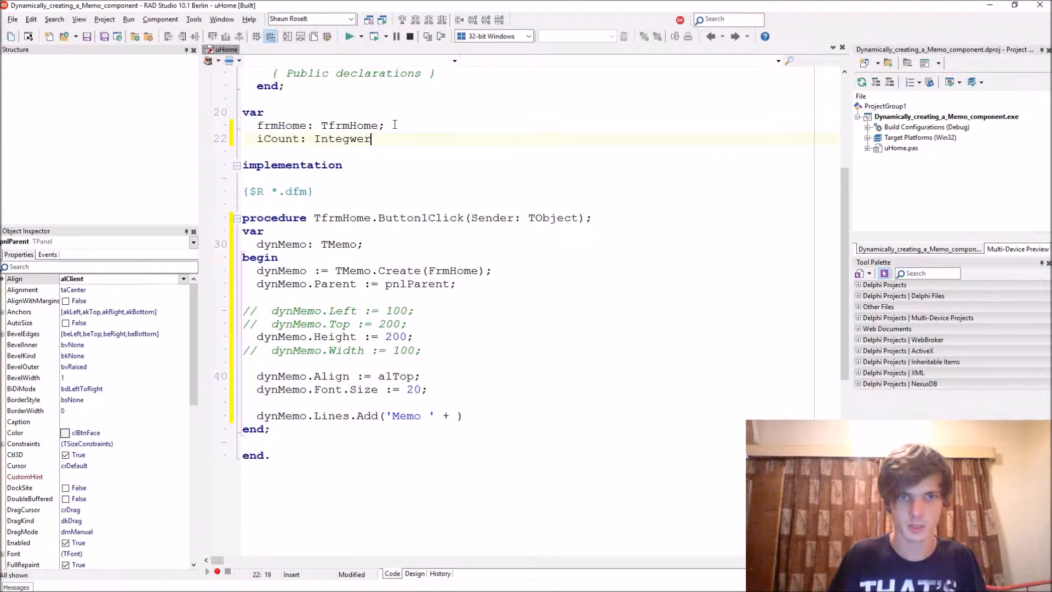
text(Integer;)
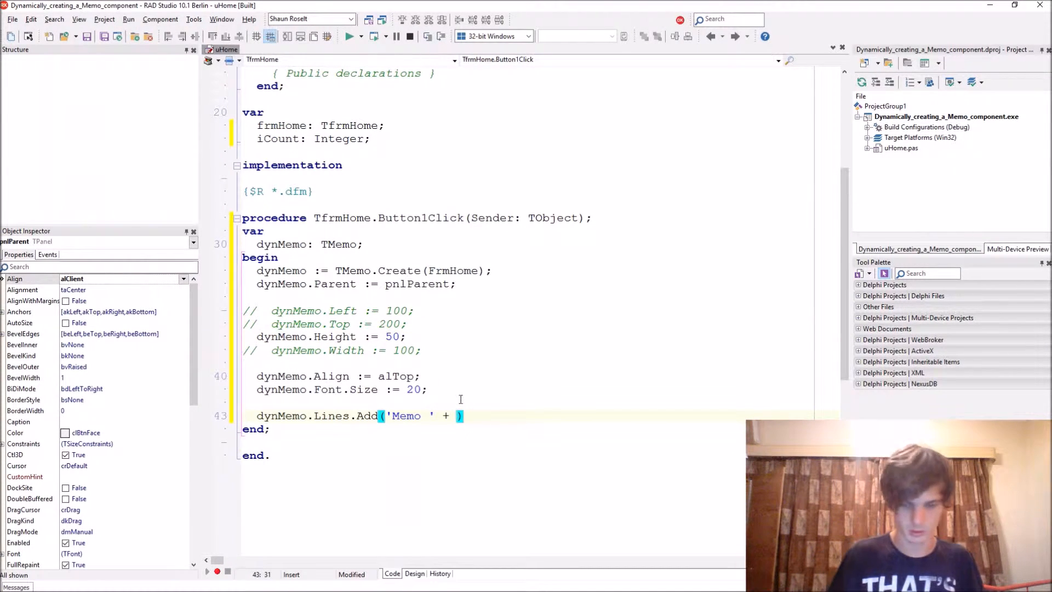
text(iCount.ToString)
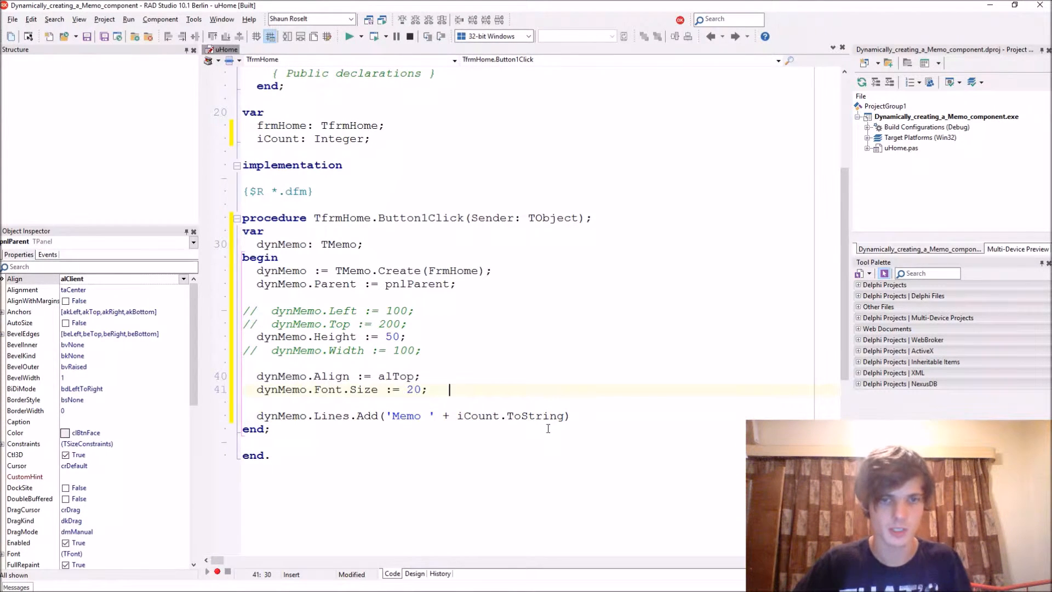
text(inc()
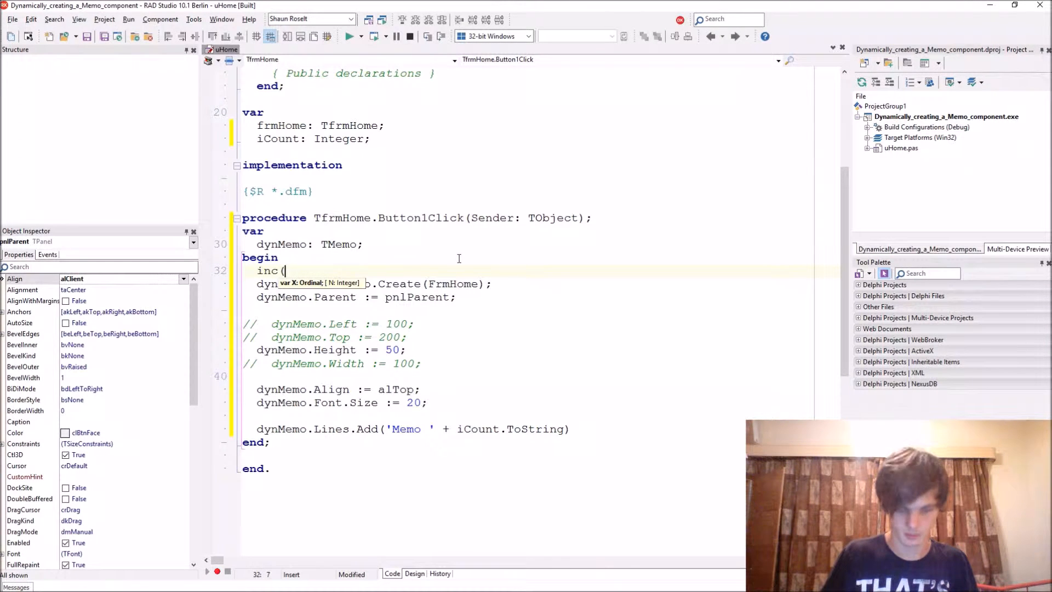
Add inc(iCount); and a dynMemo.Clear; call before the Lines.Add label.
text(iCount);)
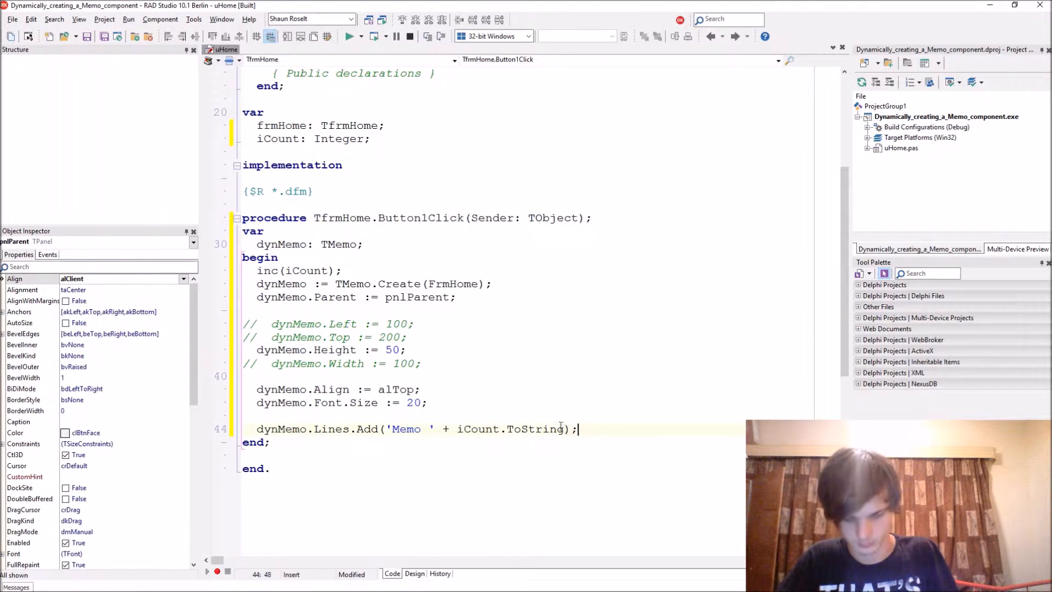
click(349, 36)
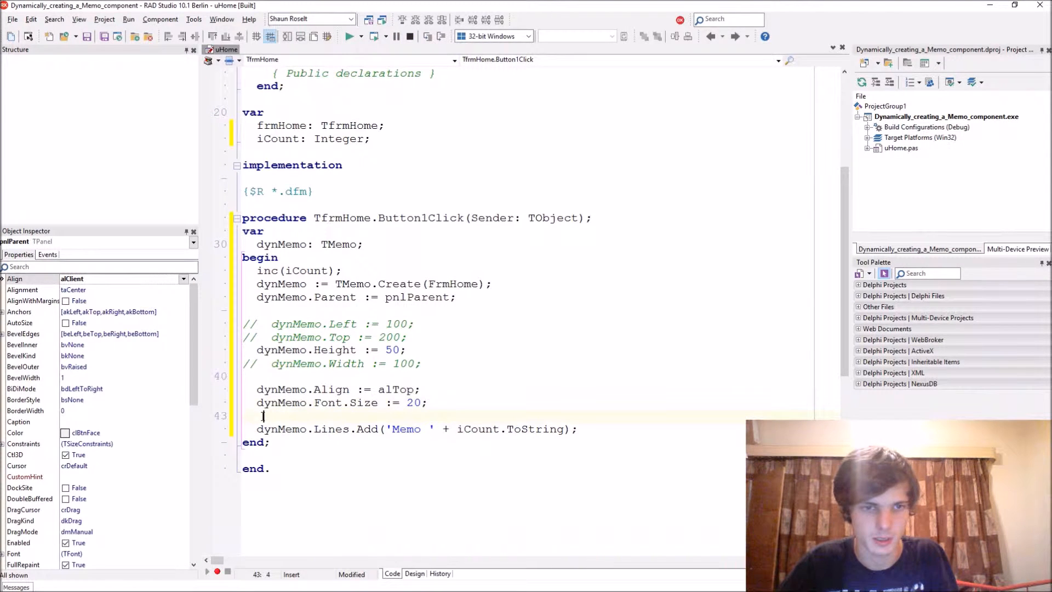
text(dynM)
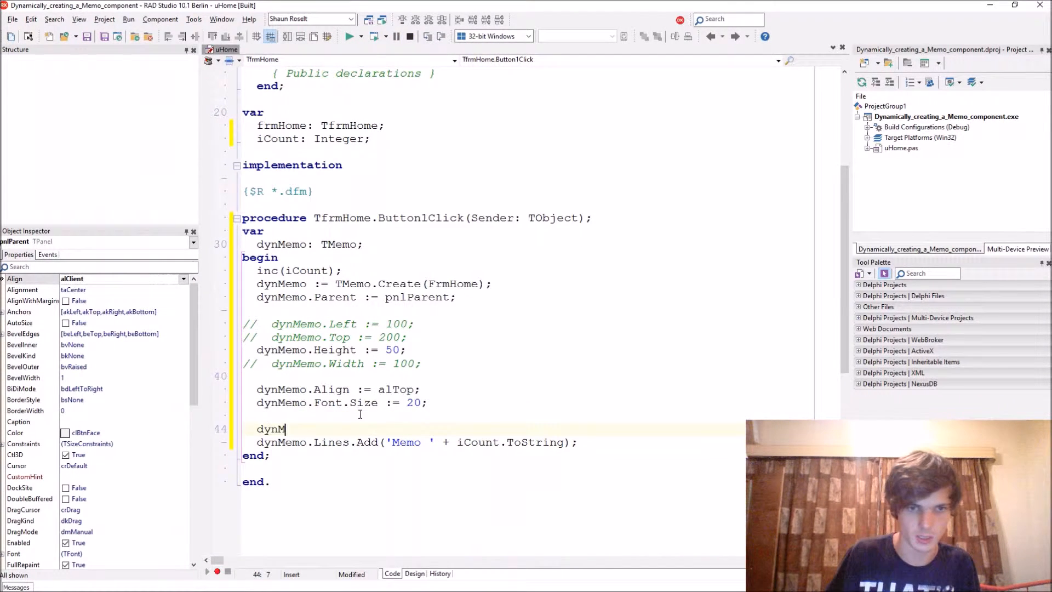
text(.l)
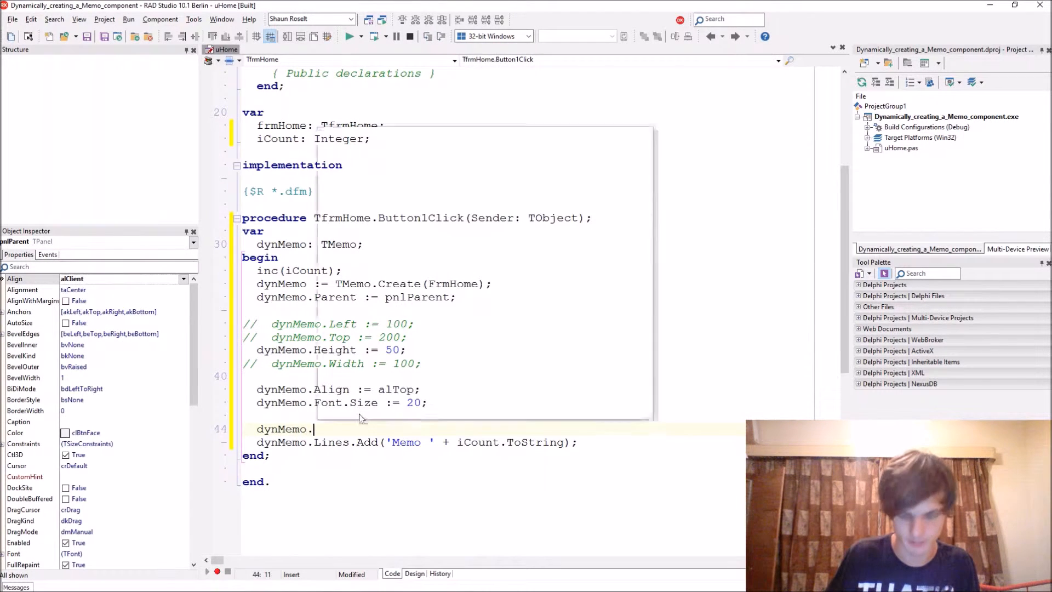
text(Clear;)
click(326, 349)
text(10)
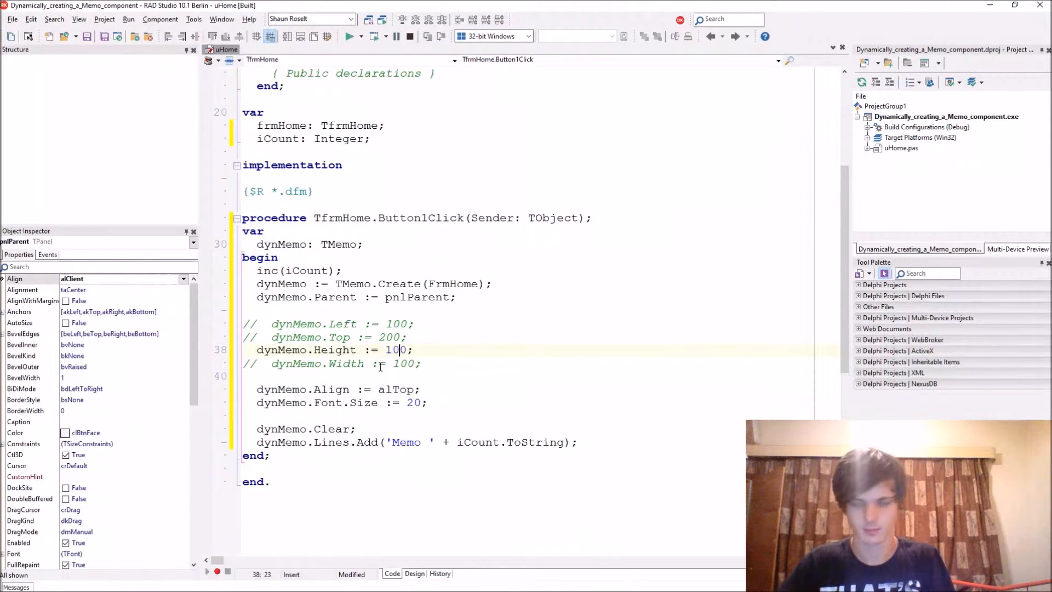
Run the app and create numbered memos Memo 1 through Memo 5.
click(349, 36)
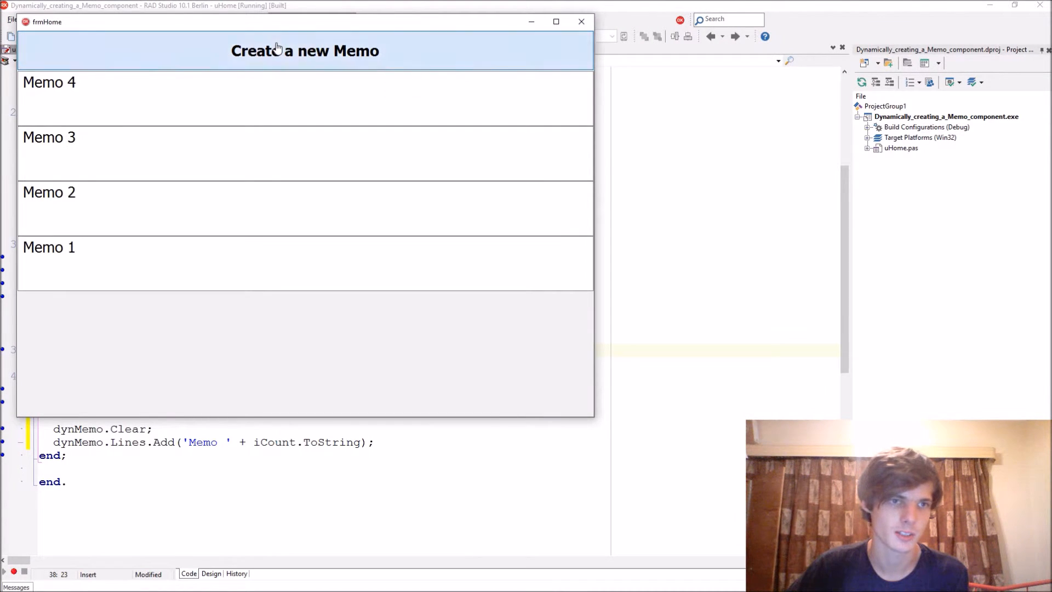
click(304, 51)
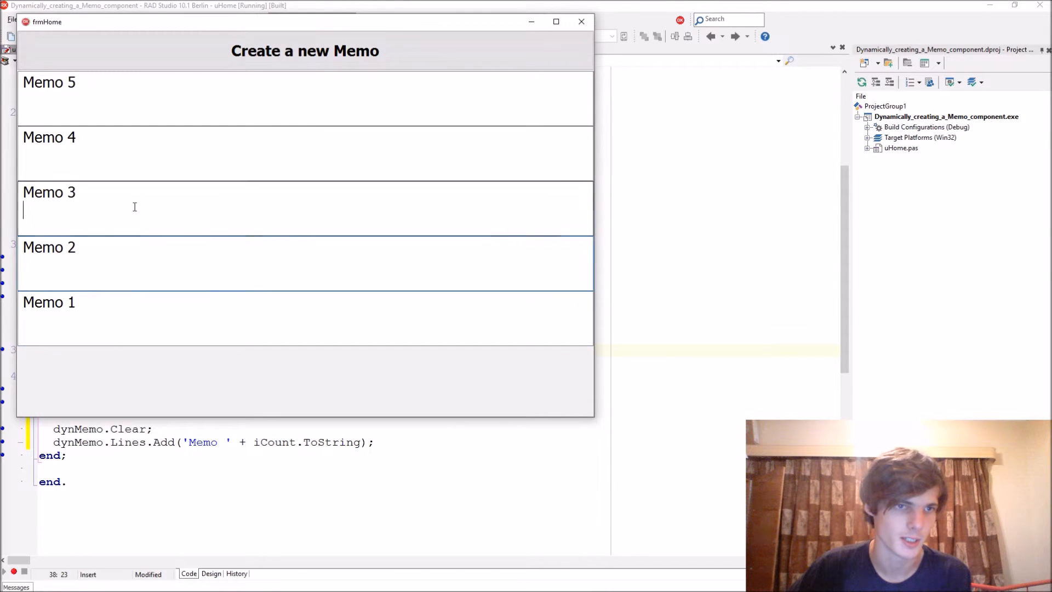
click(304, 51)
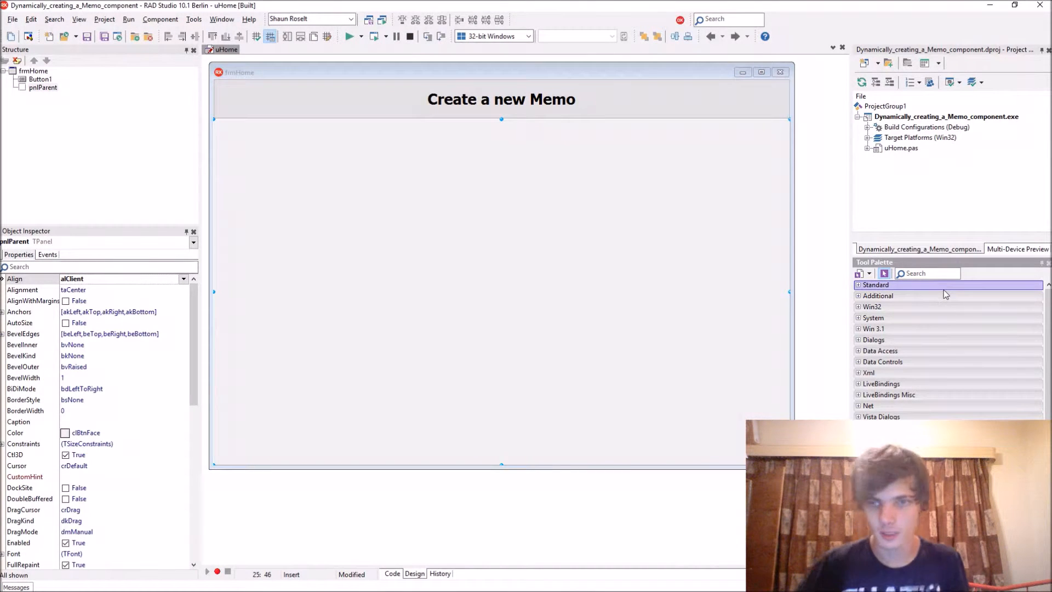
Drop a TMemo (Memo1) onto pnlParent and select its OnClick event in the Object Inspector.
text(Memo)
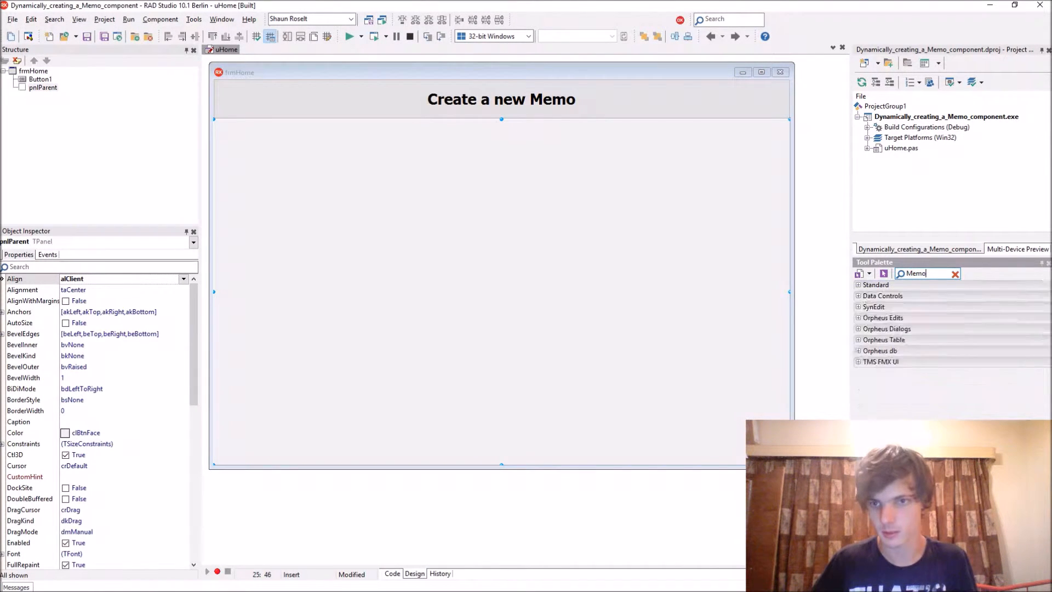
click(386, 226)
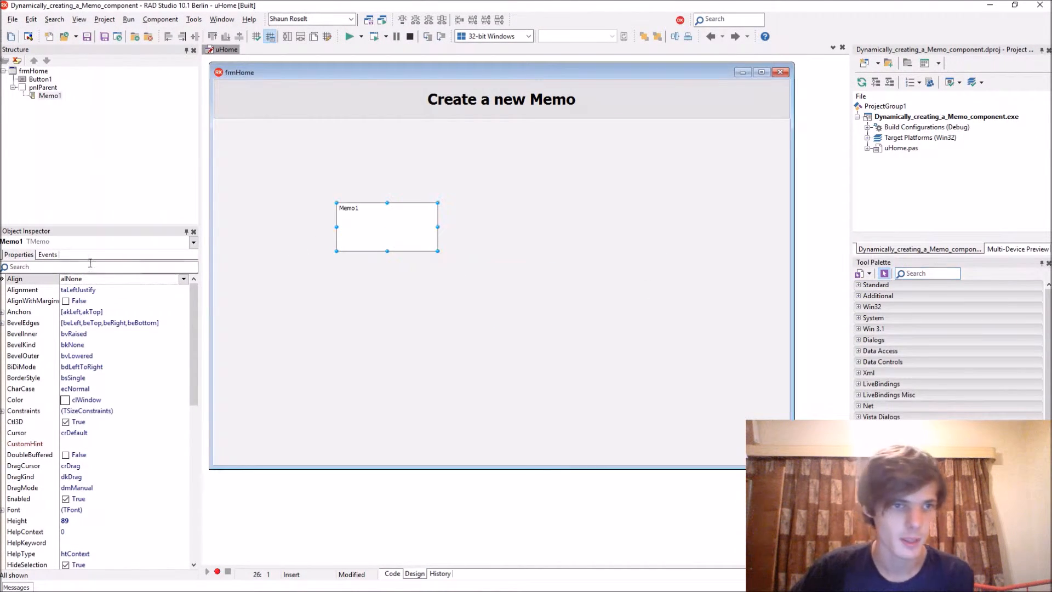
click(47, 255)
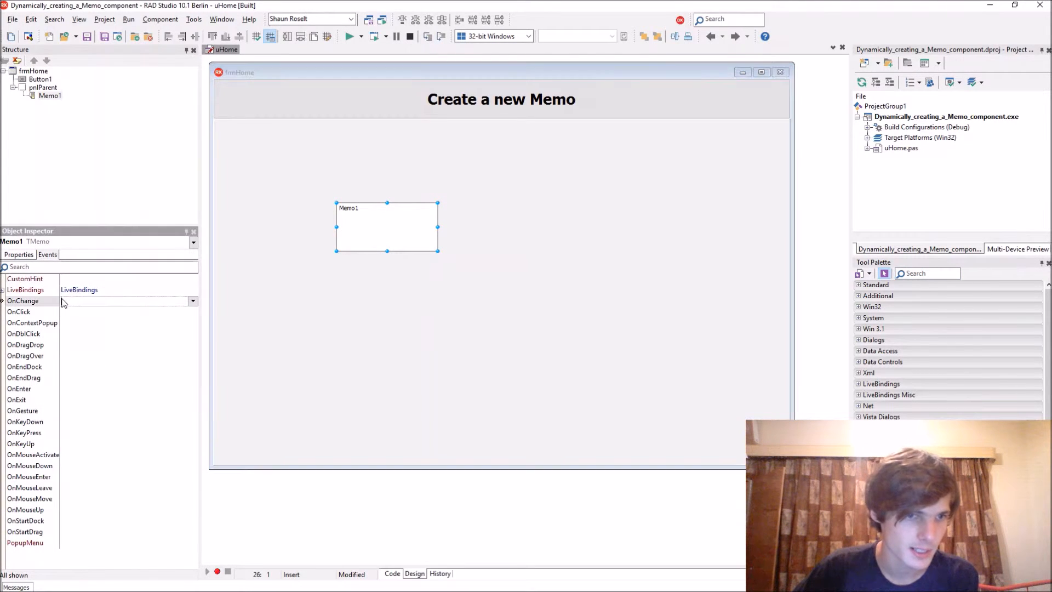
click(27, 367)
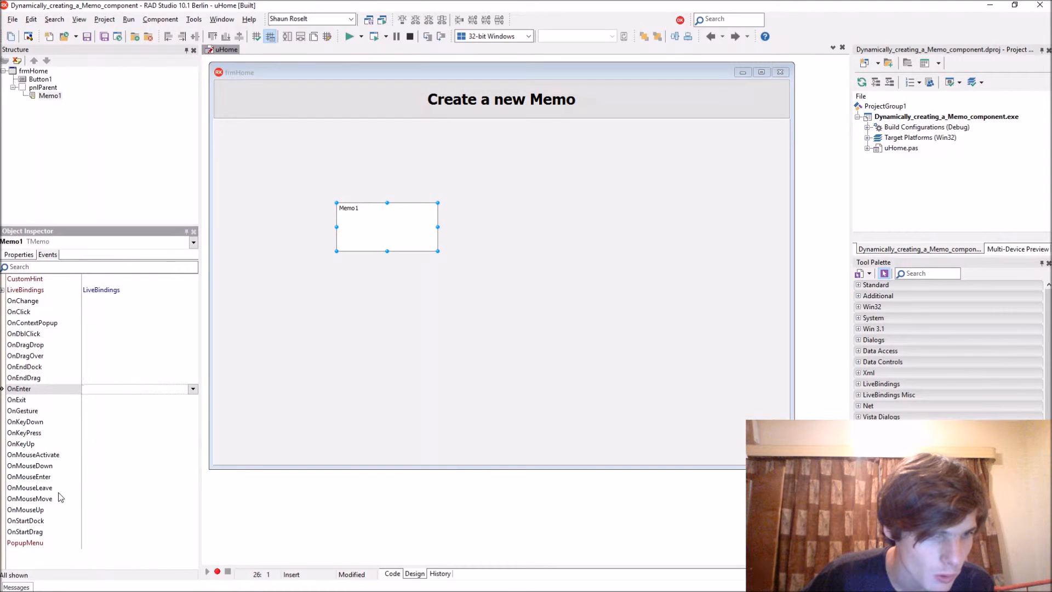
click(30, 499)
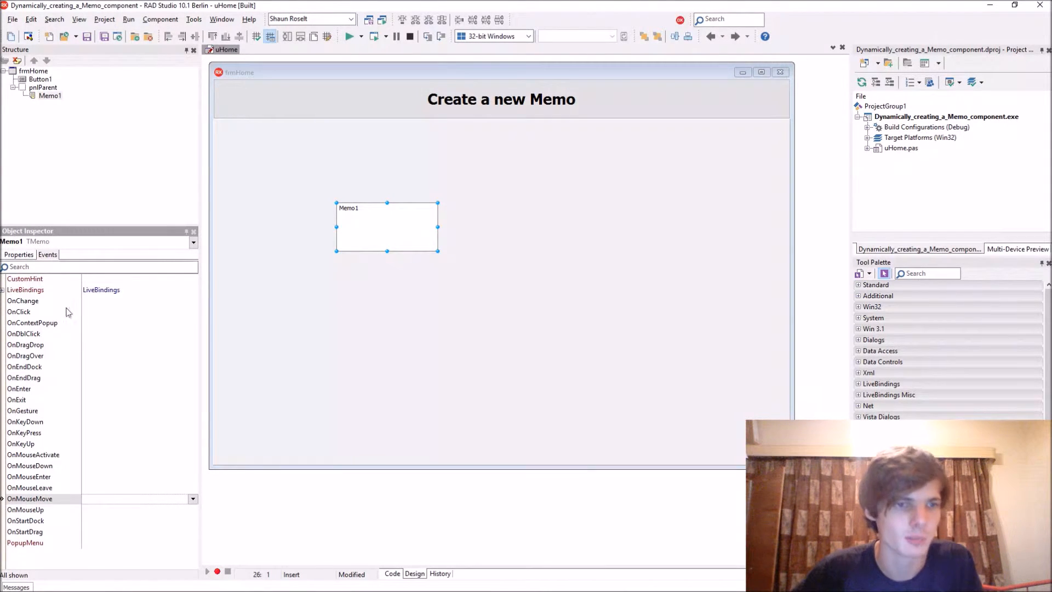
click(19, 311)
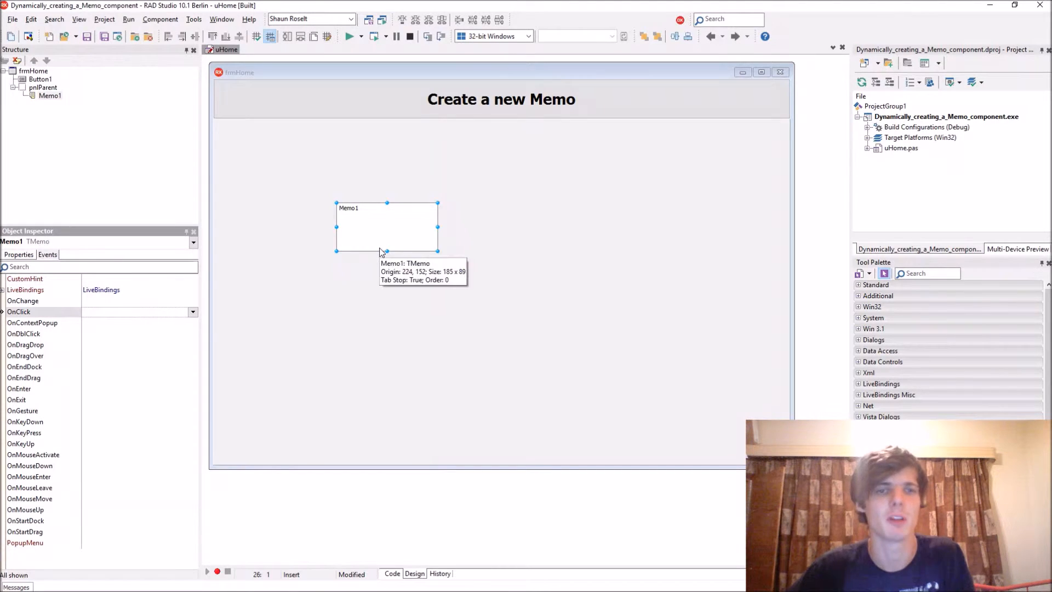
click(392, 574)
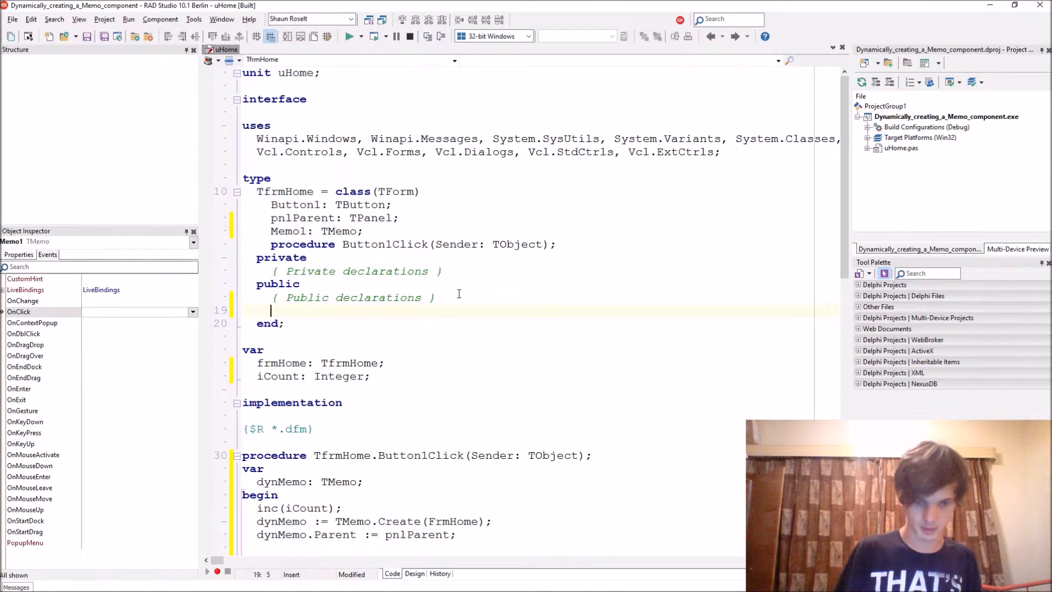
Declare 'procedure dynMemoClick(Sender: TObject);' in TfrmHome's public section.
text(proc)
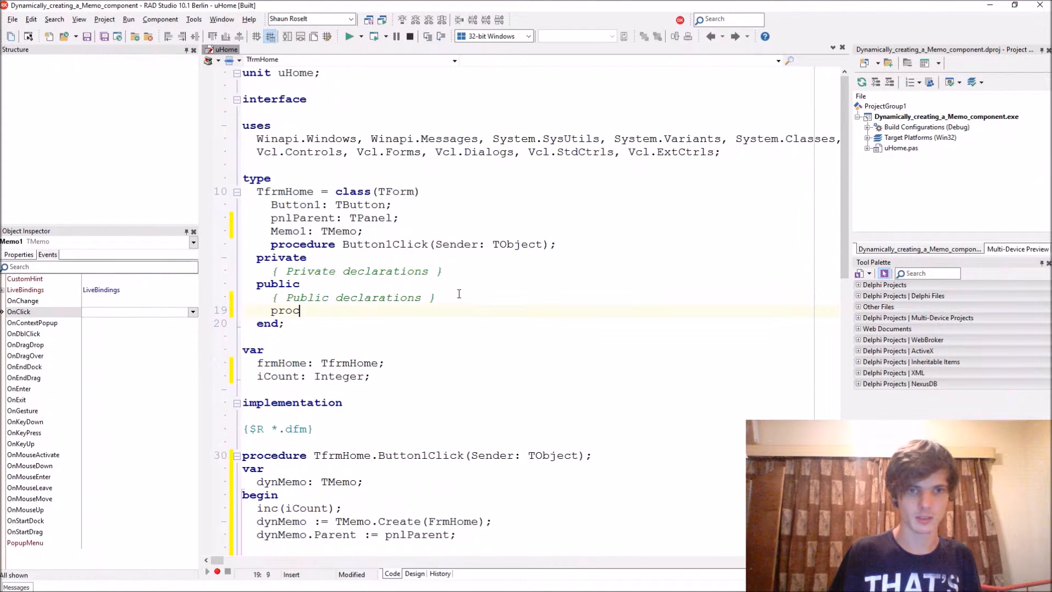
text(edure)
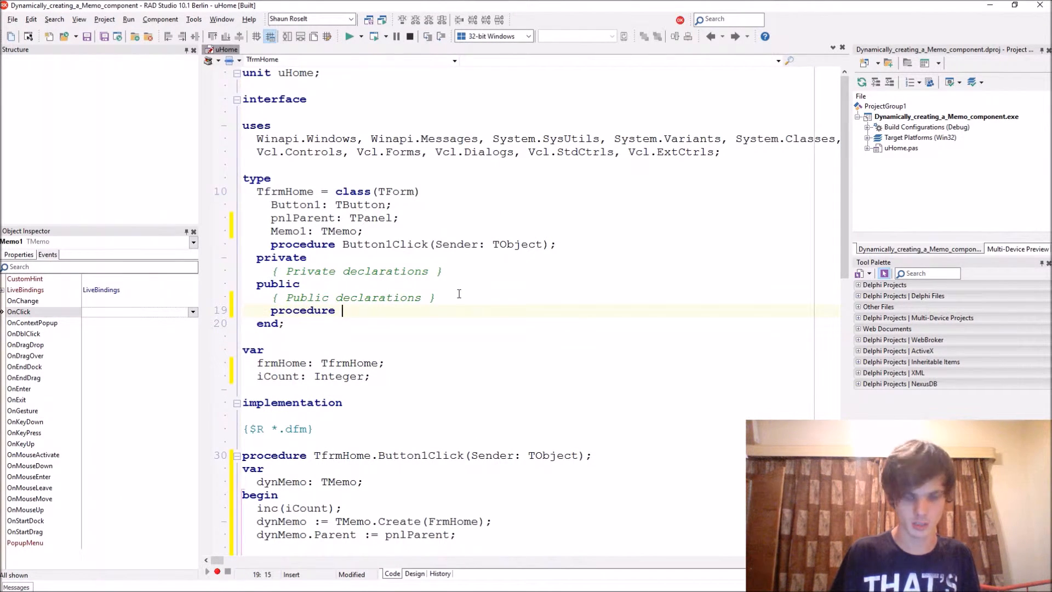
text(dynMemoCli)
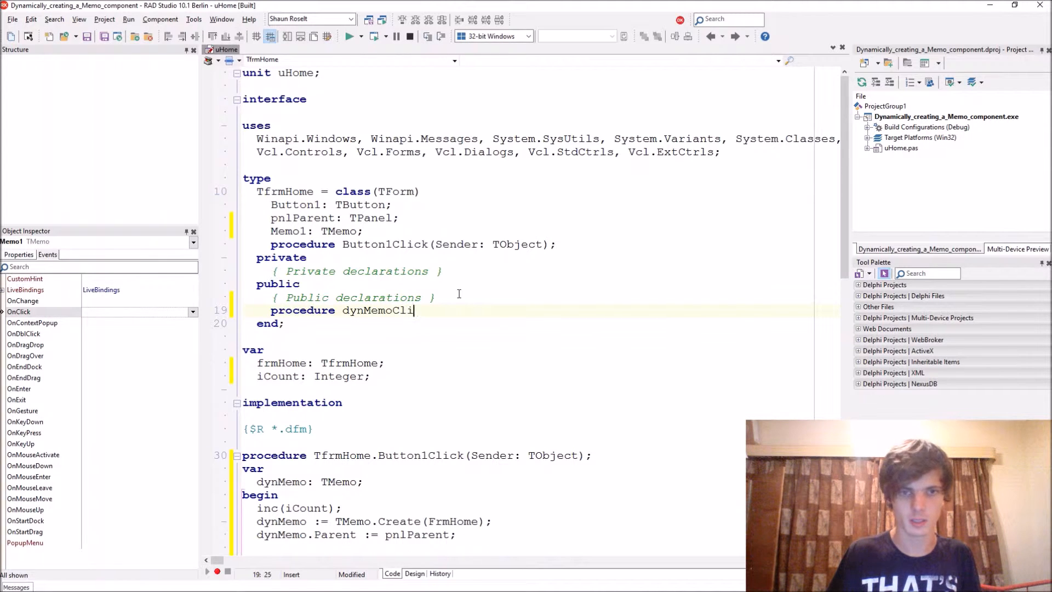
text(ck(Sender)
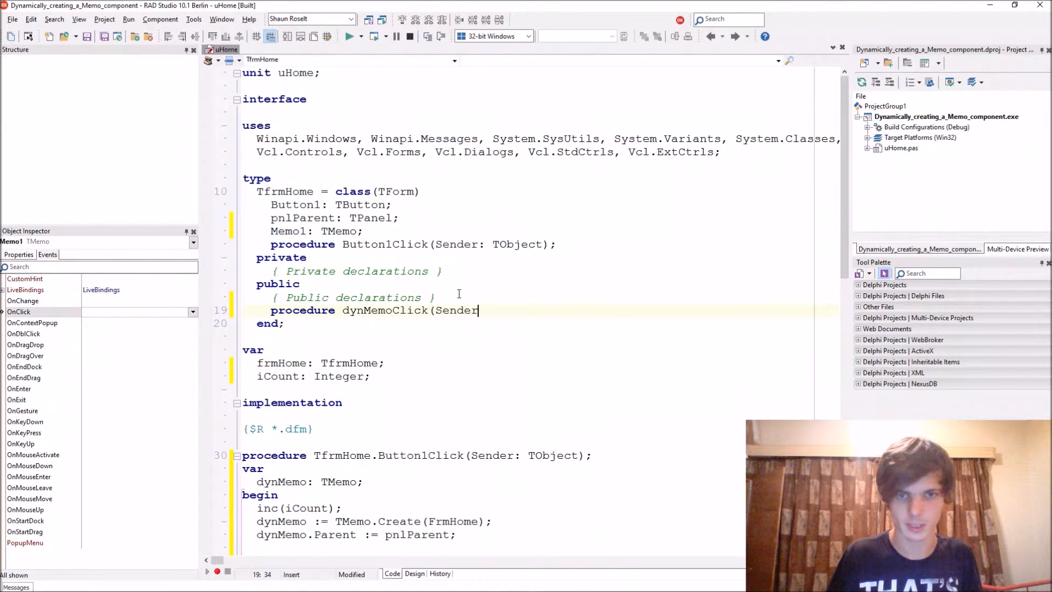
text(: TOb)
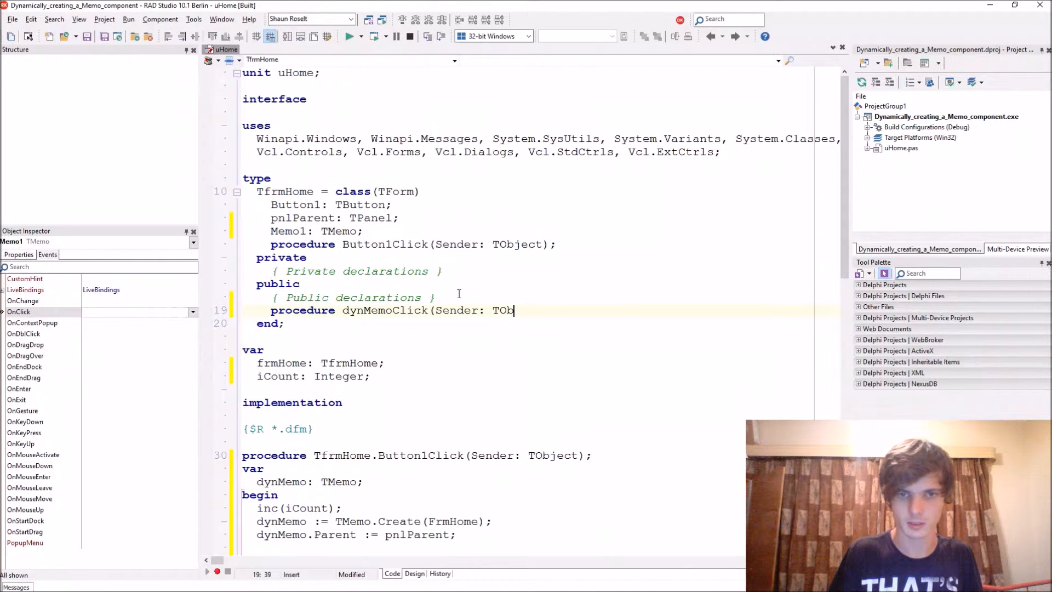
text(ject);)
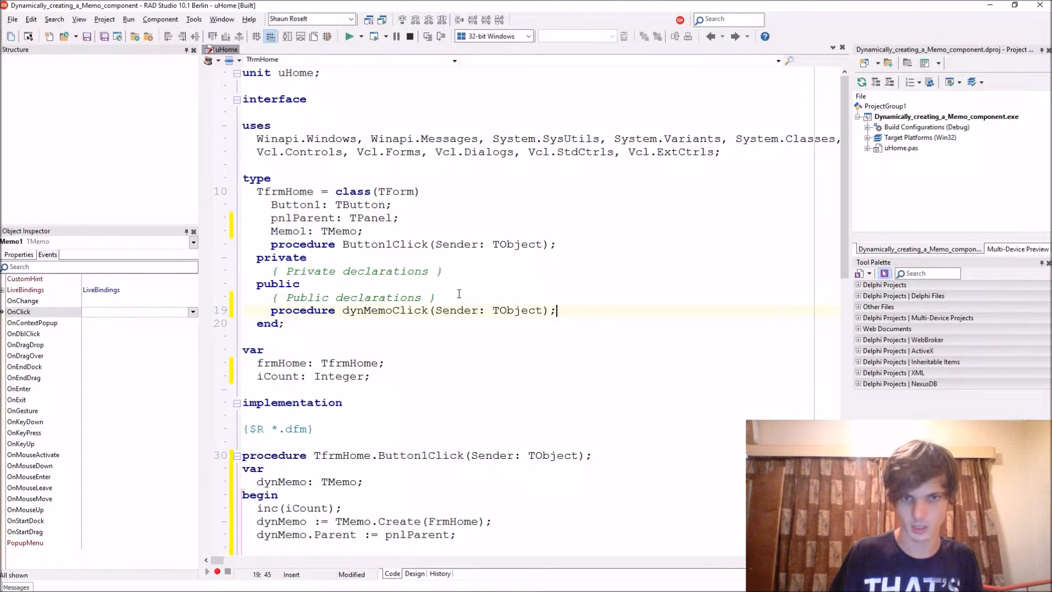
Begin the TfrmHome.dynMemoClick procedure header in the implementation section.
scroll(down, 3)
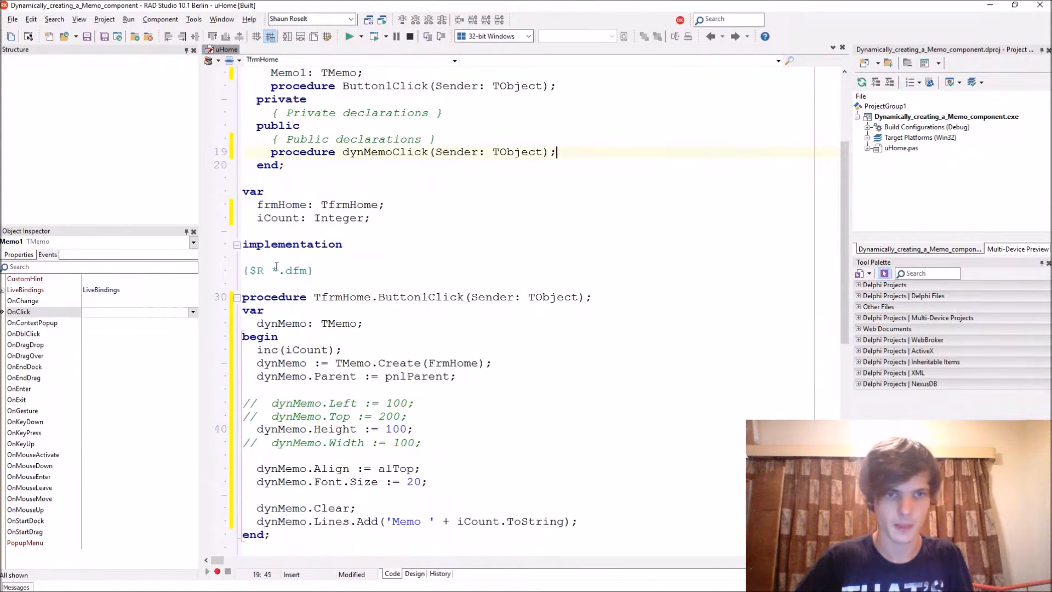
text(prof)
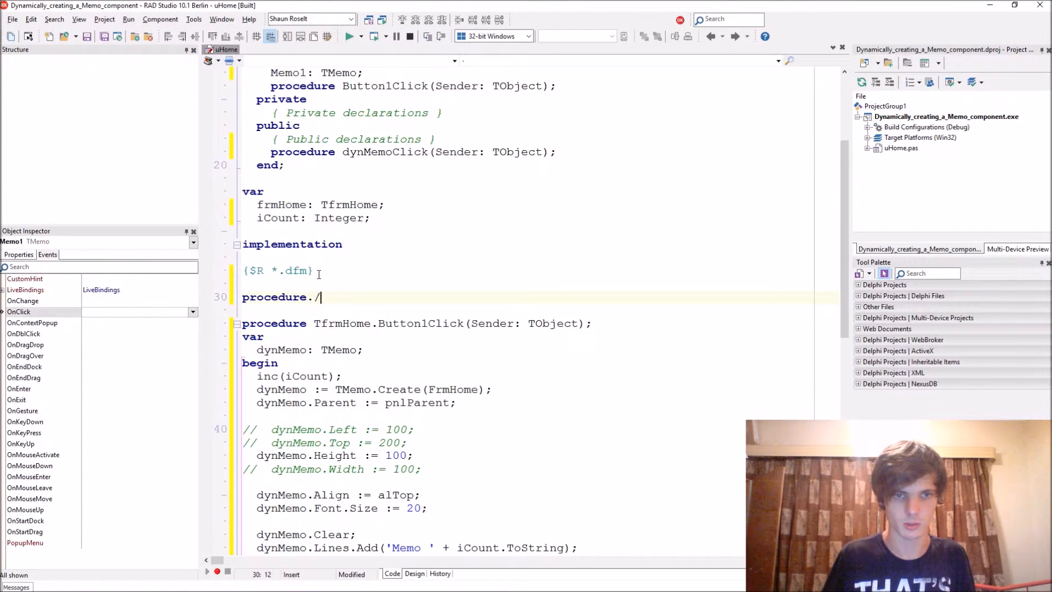
key(Backspace)
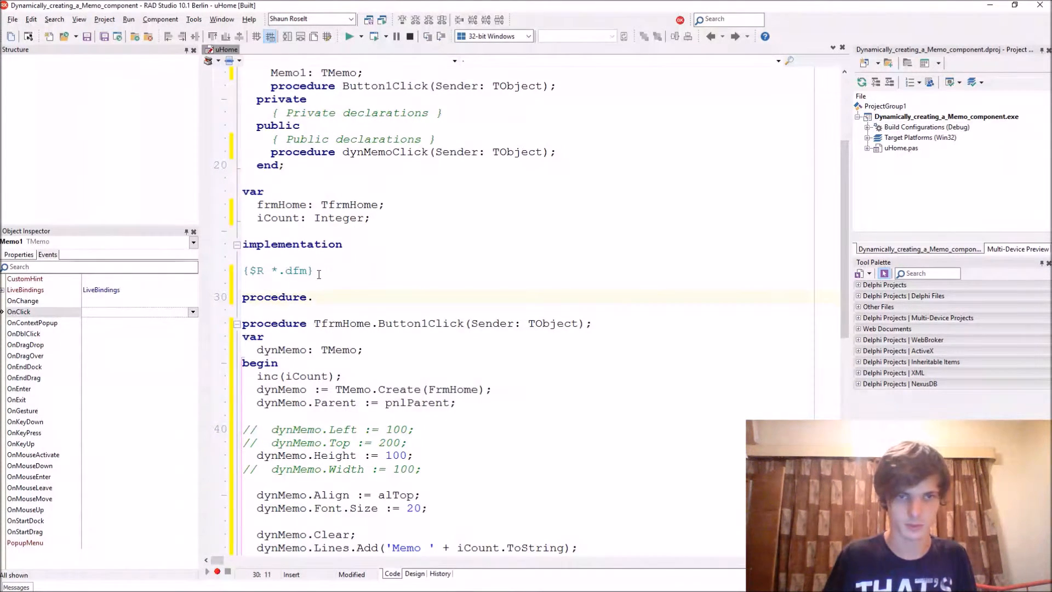
text(TfrmHome)
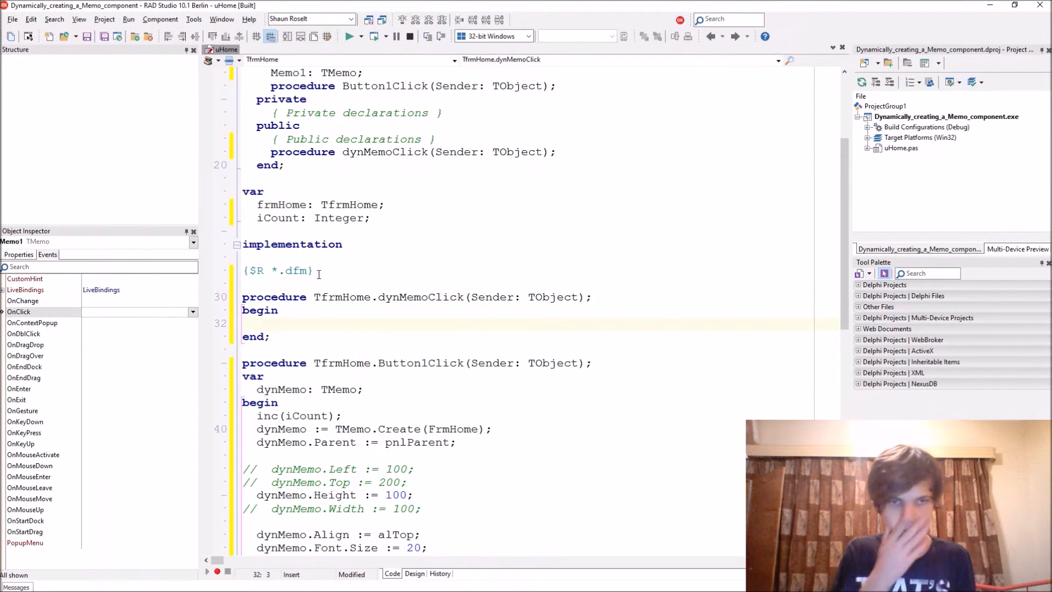
Write ShowMessage((Sender as TMemo).Text); inside the dynMemoClick body.
text(Sho)
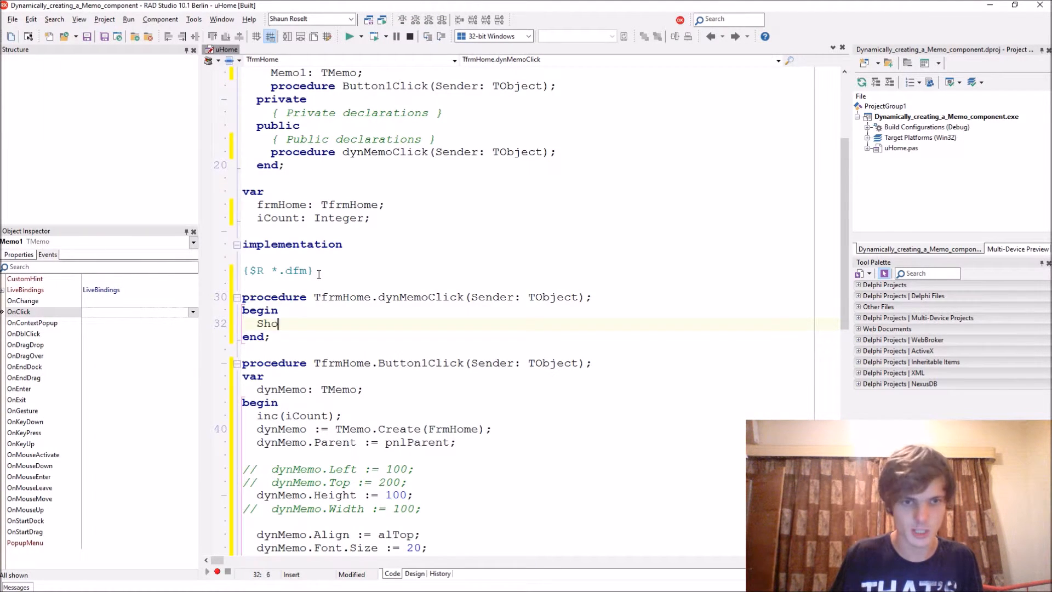
text(wMessage()
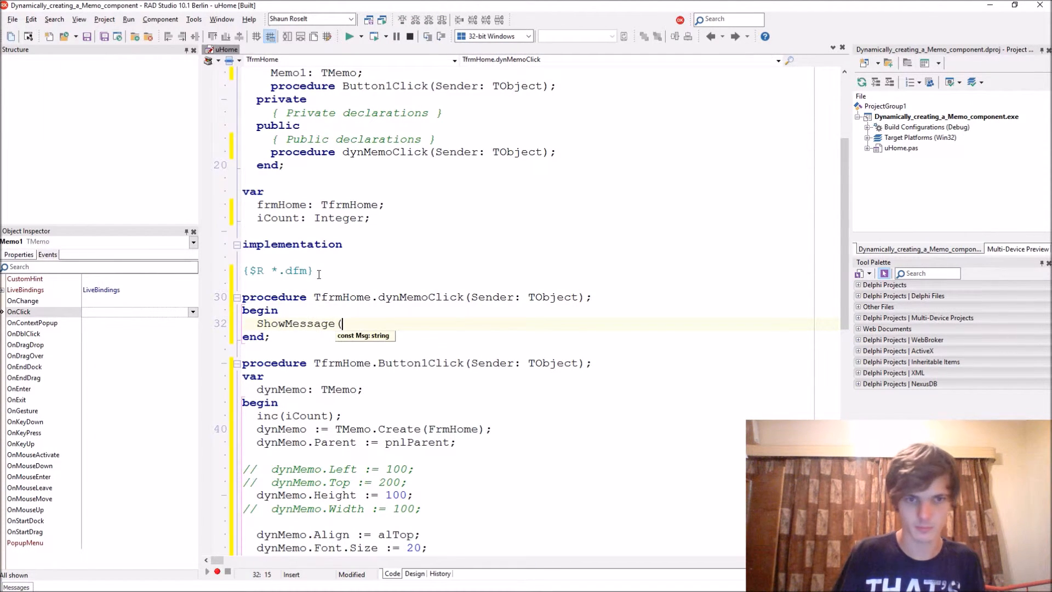
text((Send)
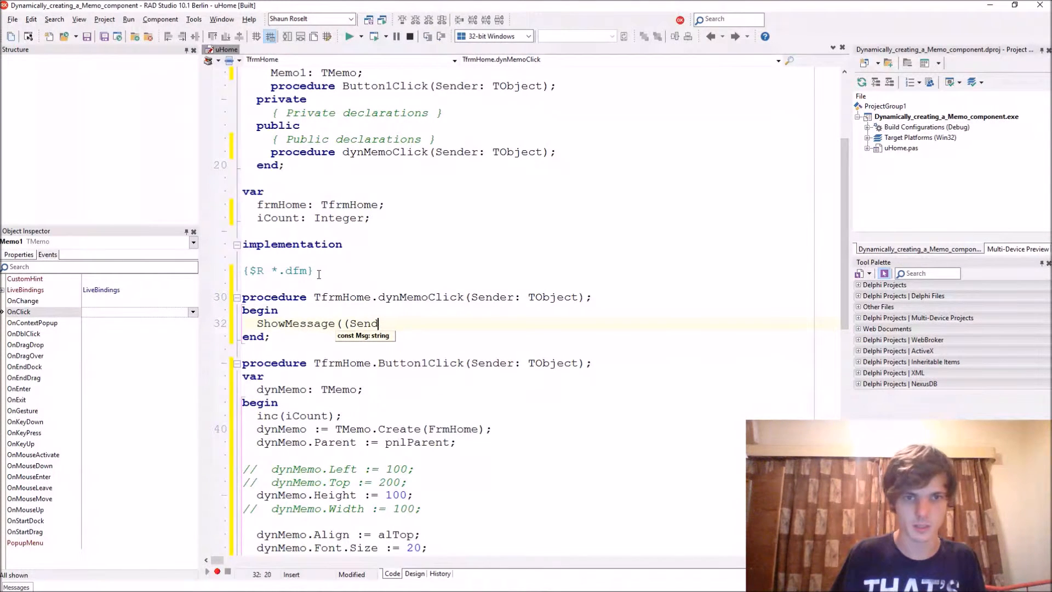
text(er as TMemo)
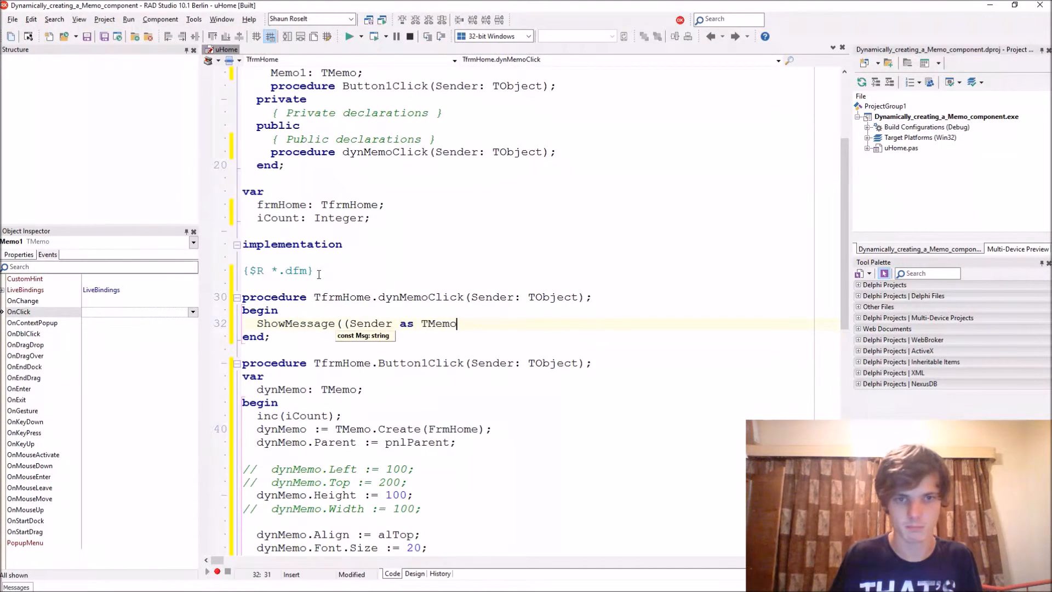
text(.)
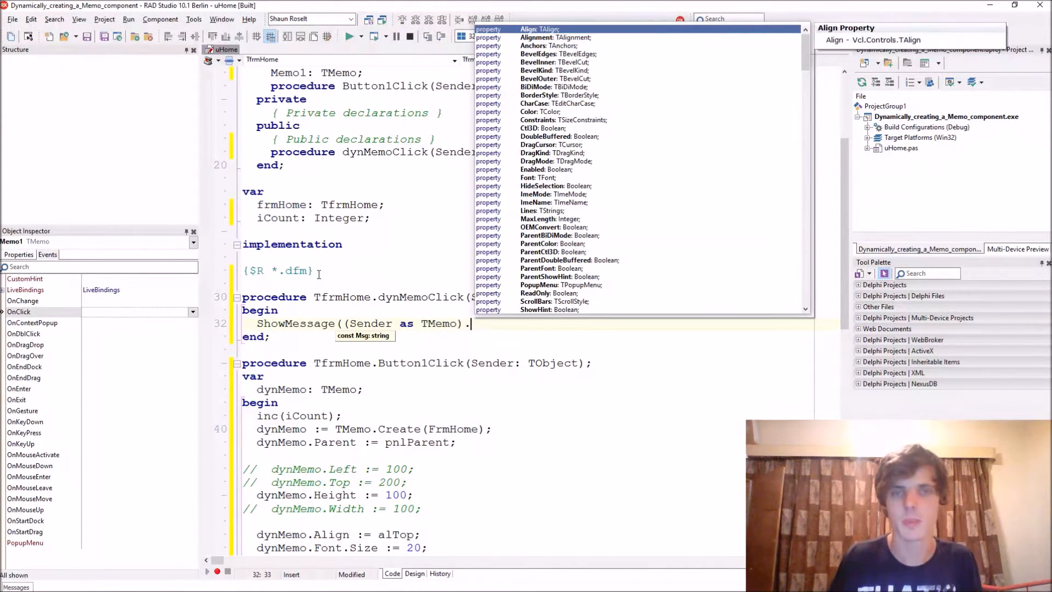
text(Text)
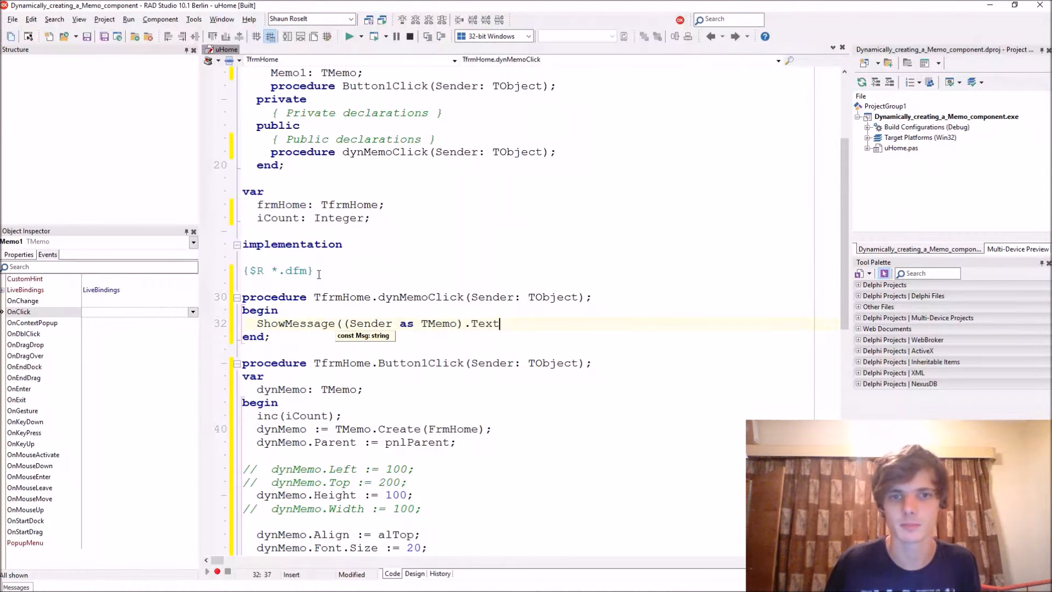
text();)
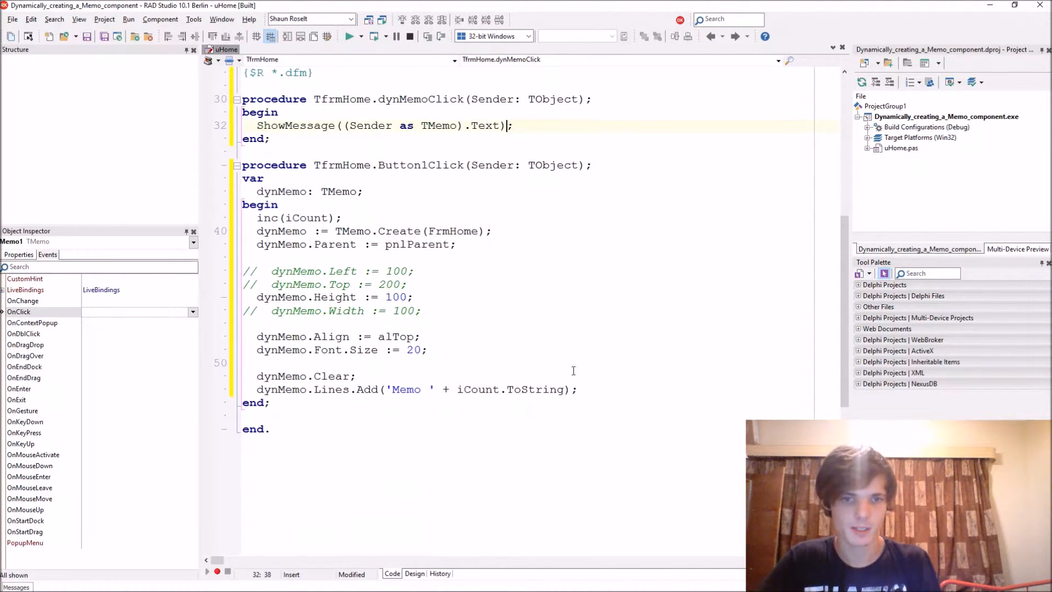
text(dynMemo.)
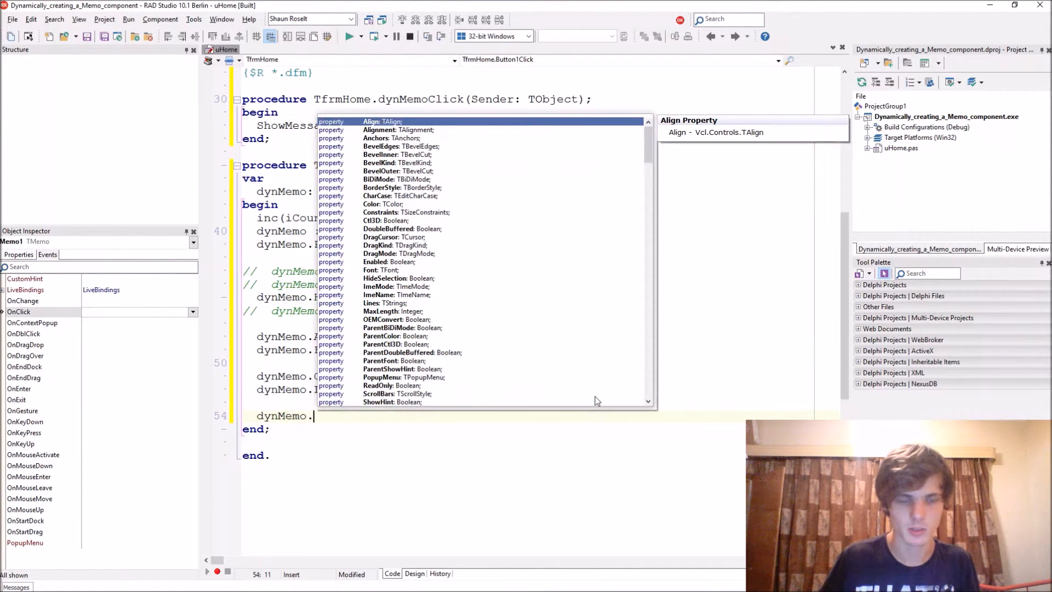
Add dynMemo.OnClick := dynMemoClick; at the end of Button1Click.
text(onc)
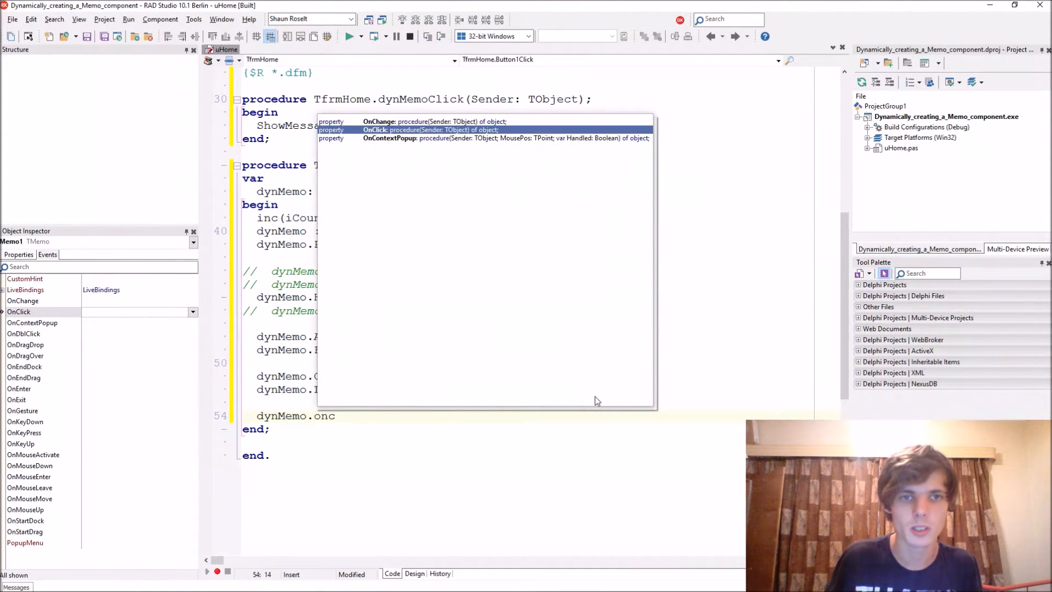
text(dy)
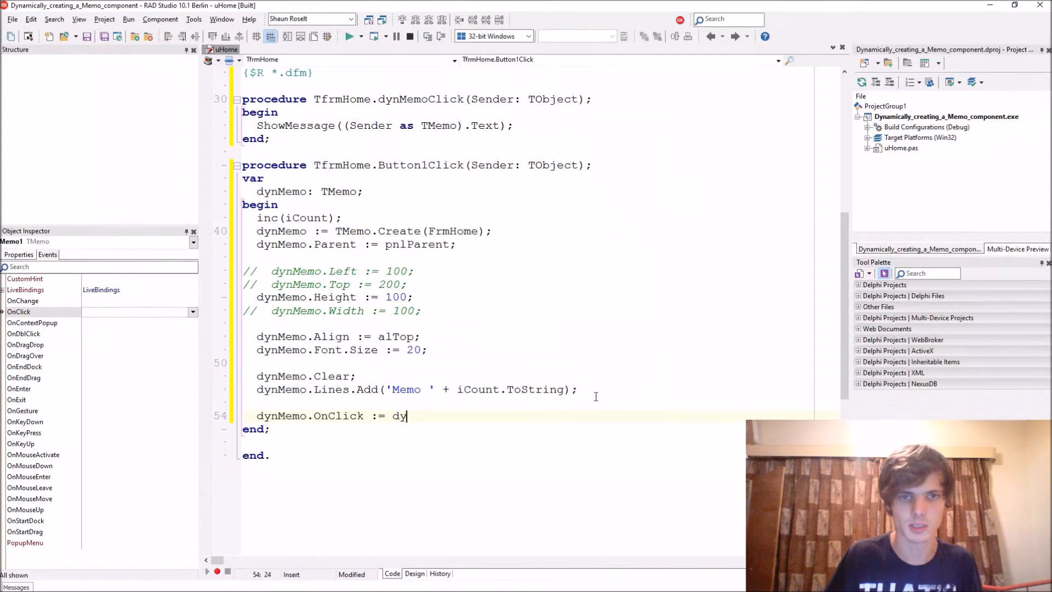
text(nMemoCl)
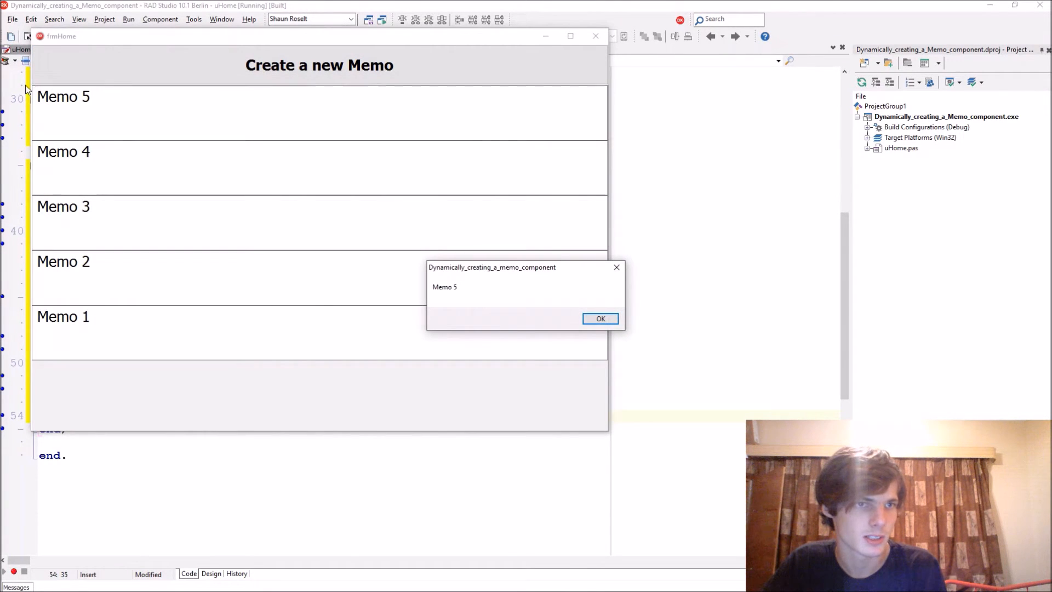
Click Memo 4, 3 and 1 and dismiss each matching ShowMessage dialog.
click(600, 317)
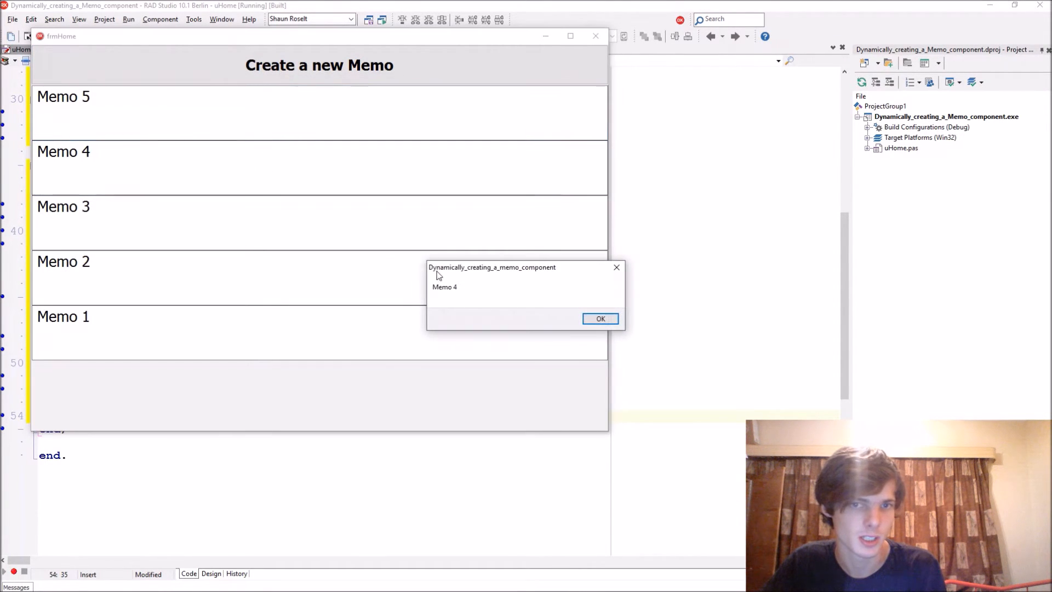
click(600, 317)
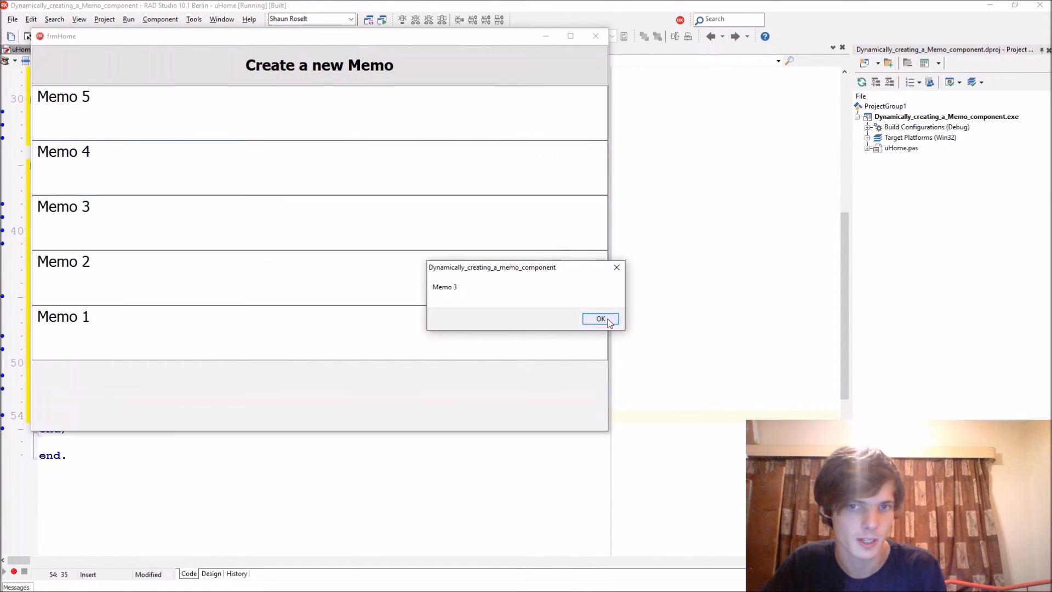
click(599, 317)
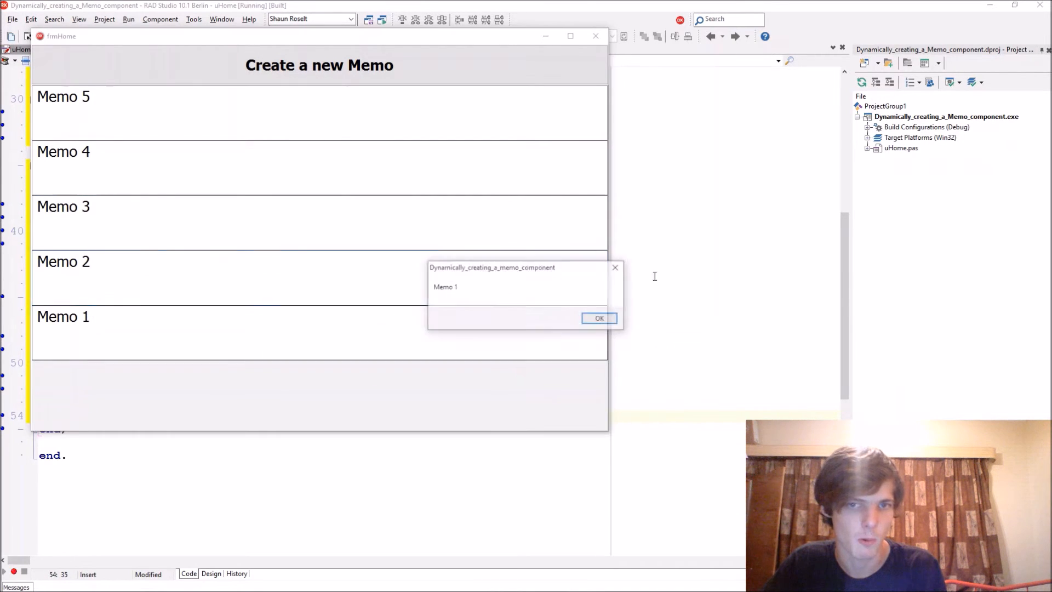
click(598, 318)
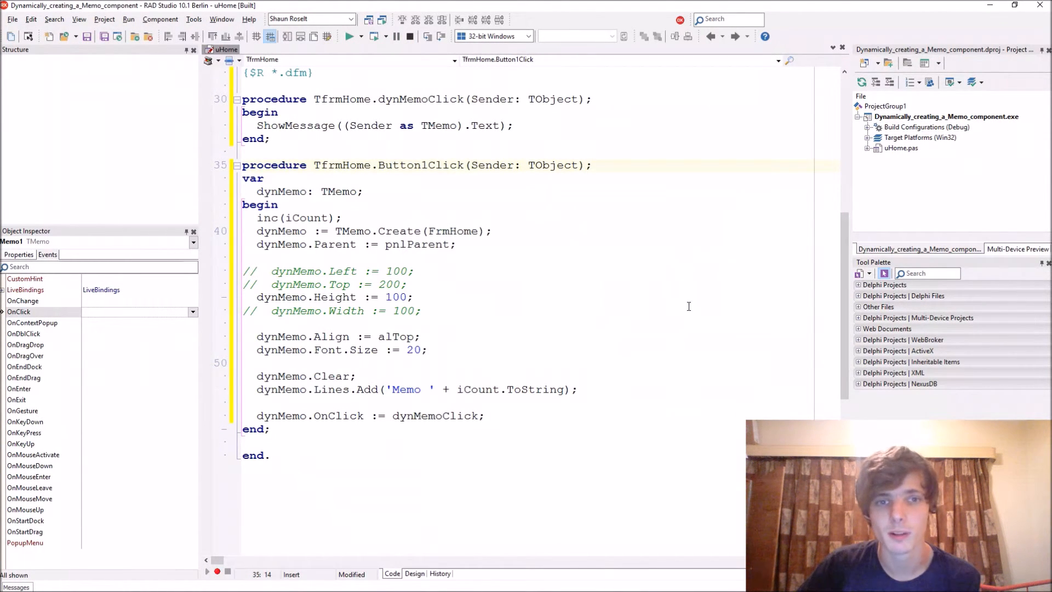
drag(256, 389, 484, 416)
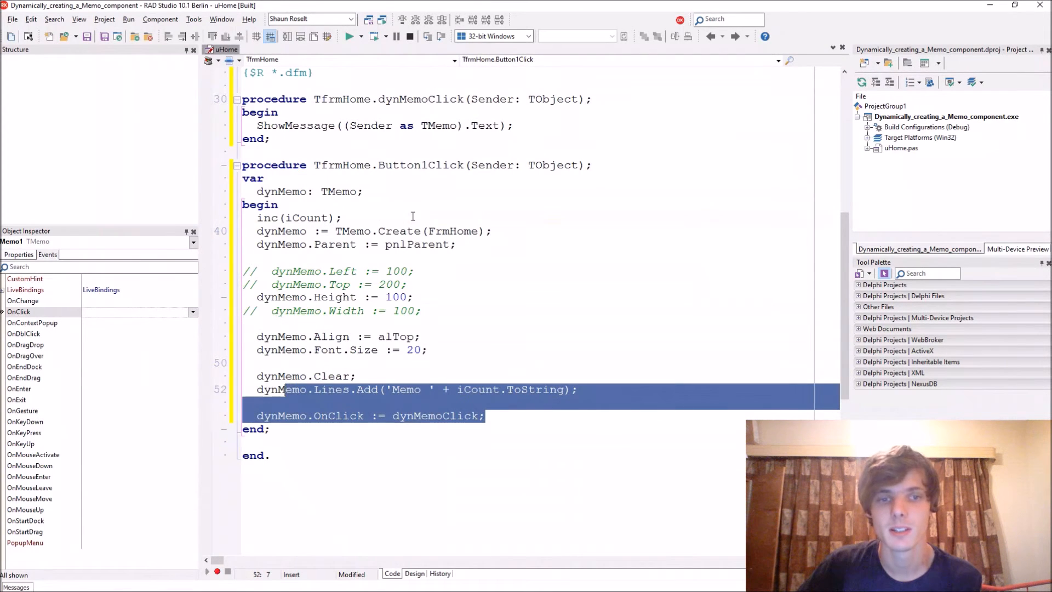